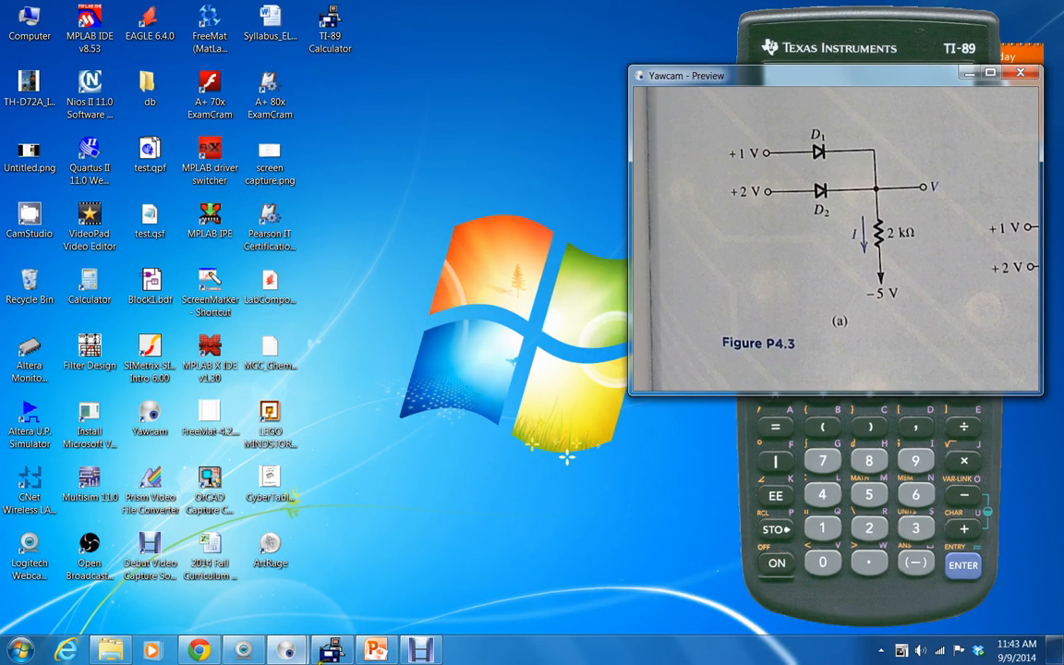
mouse_move(709, 379)
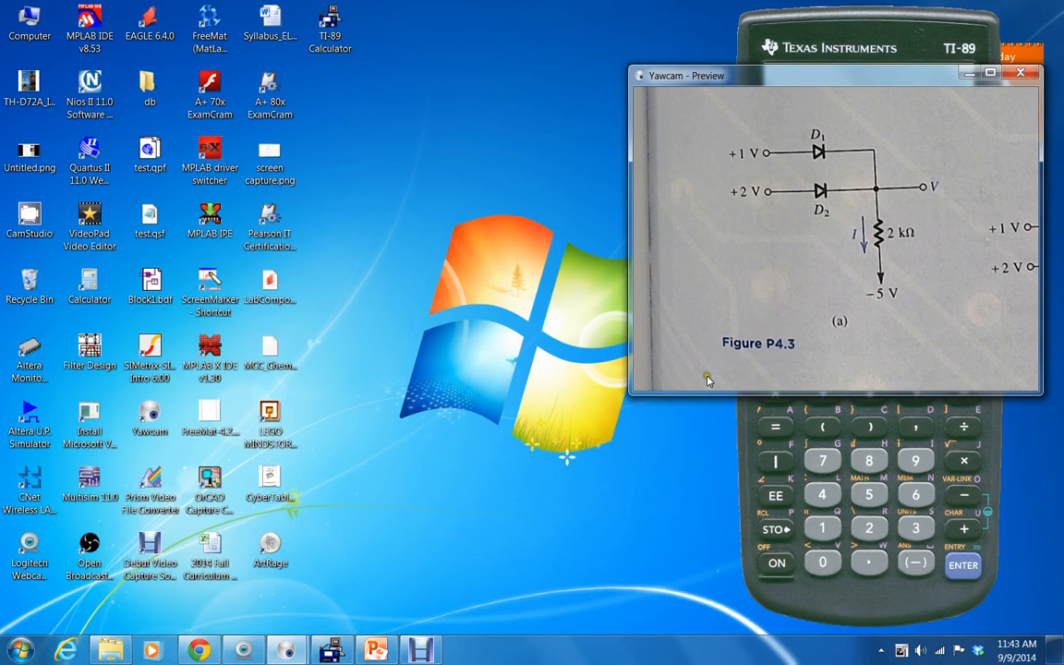
mouse_move(855, 375)
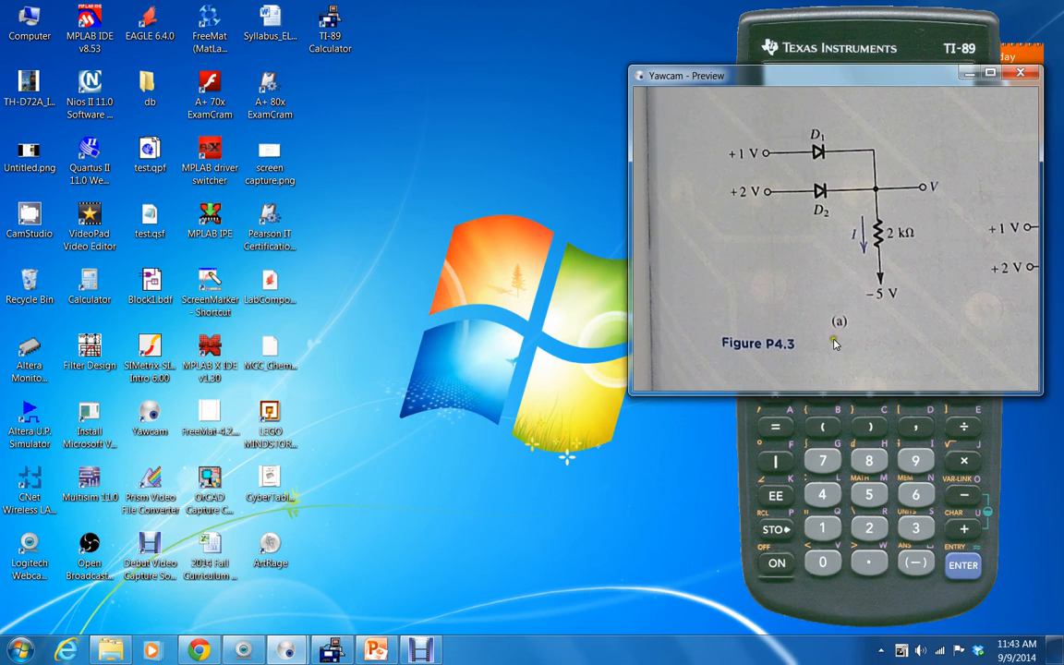
mouse_move(748, 353)
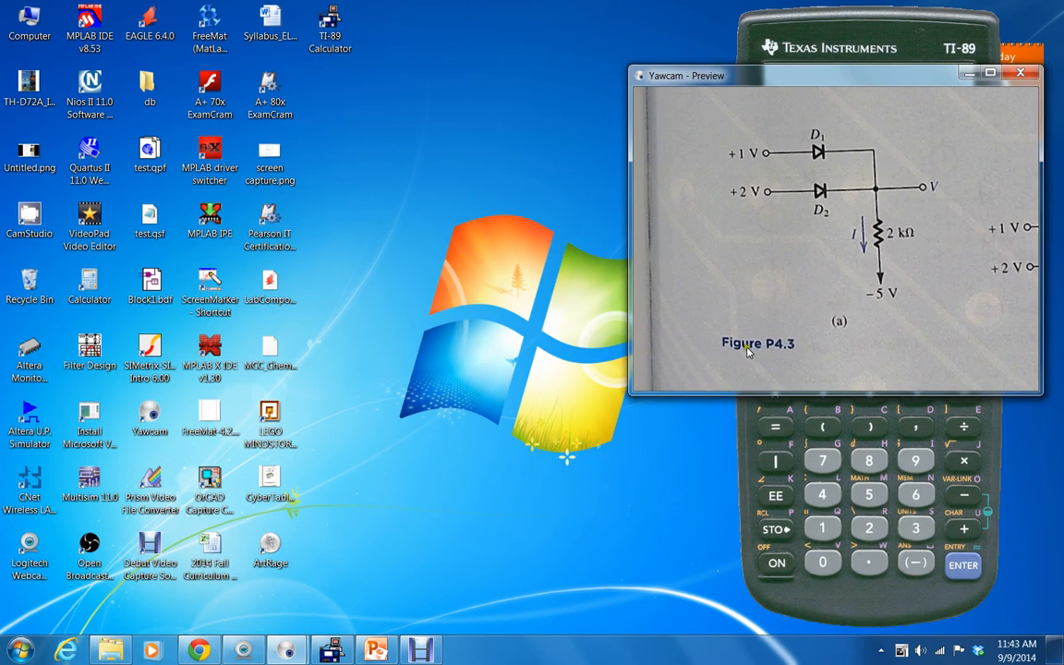
mouse_move(778, 348)
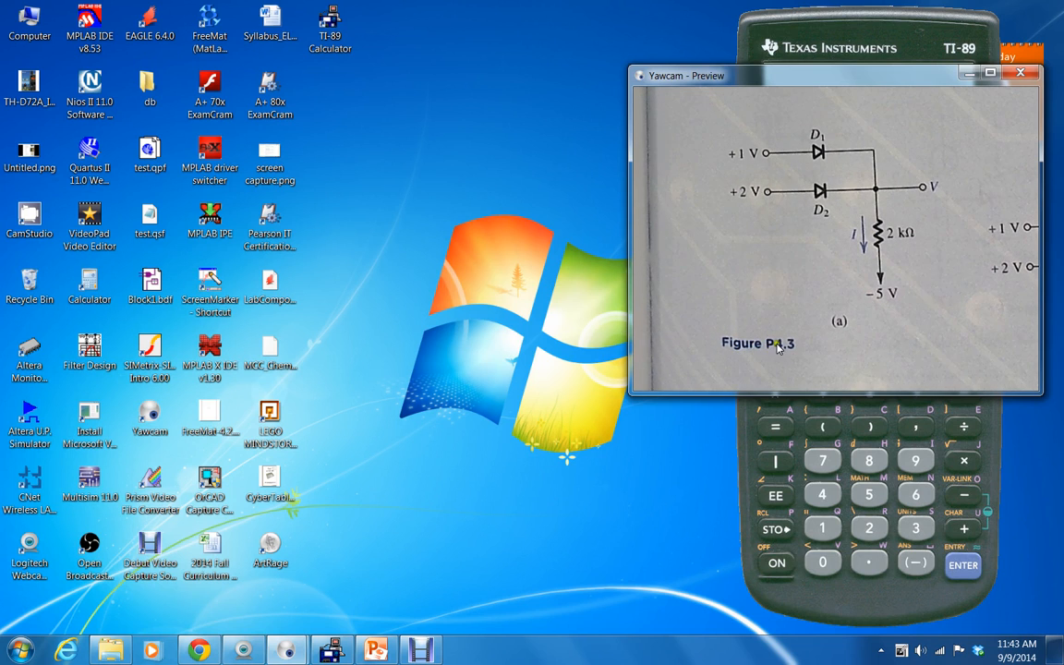
mouse_move(847, 274)
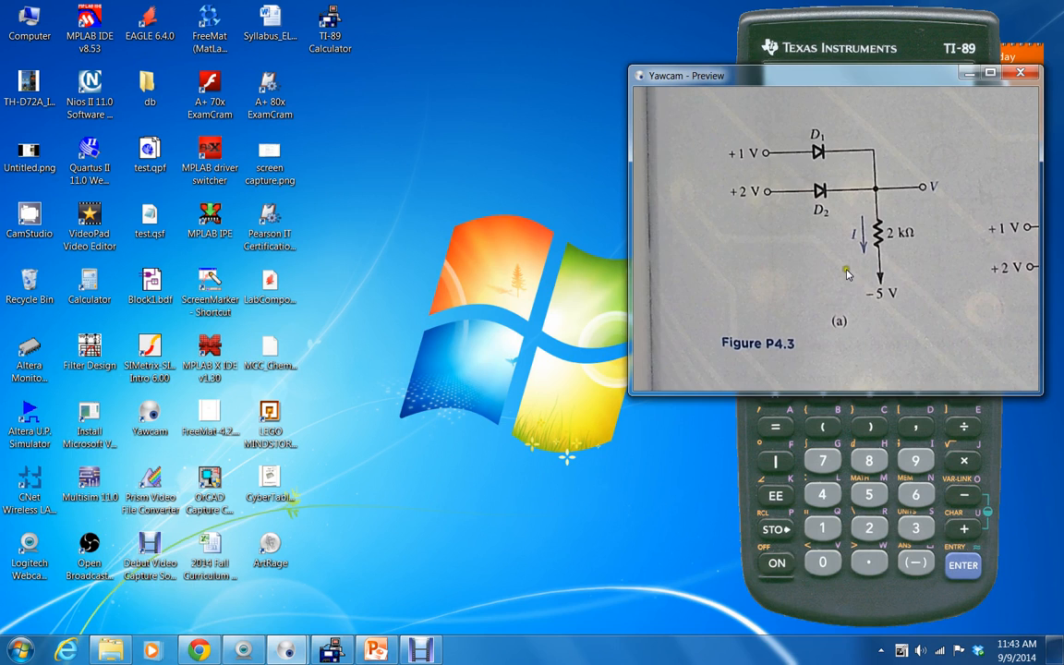
mouse_move(803, 242)
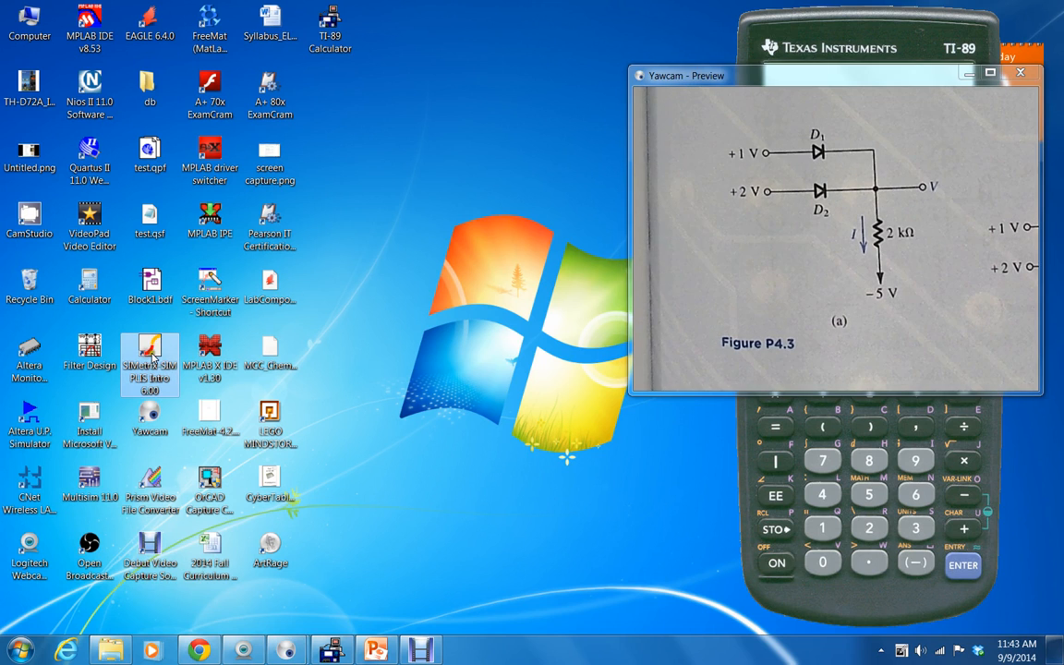
Launch SIMetrix, dismiss the version notice, and create a new blank schematic
double_click(150, 360)
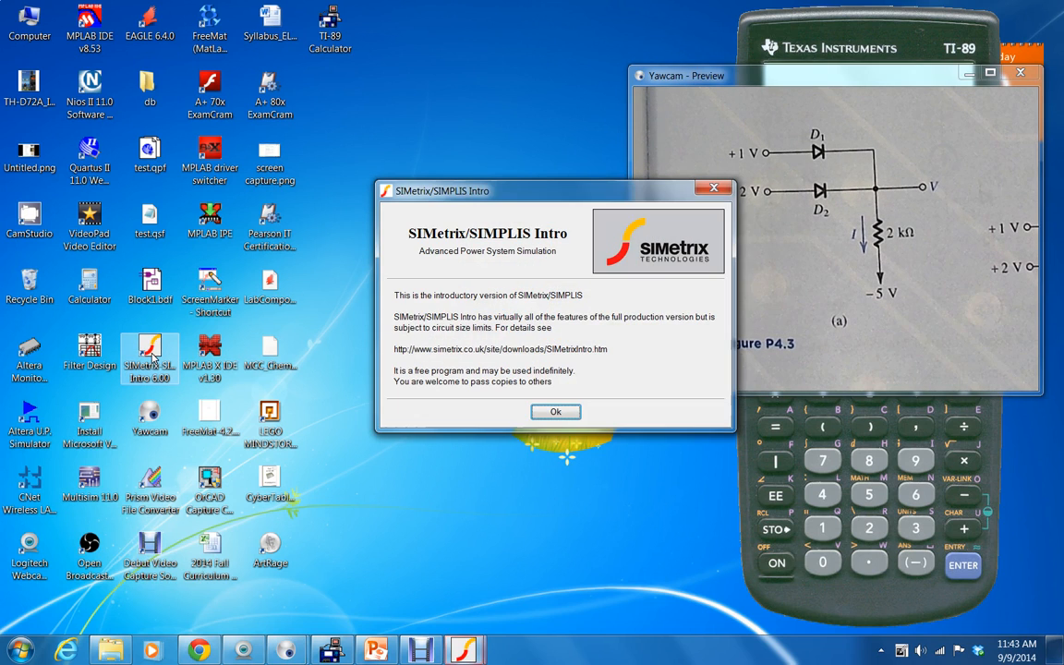
click(555, 411)
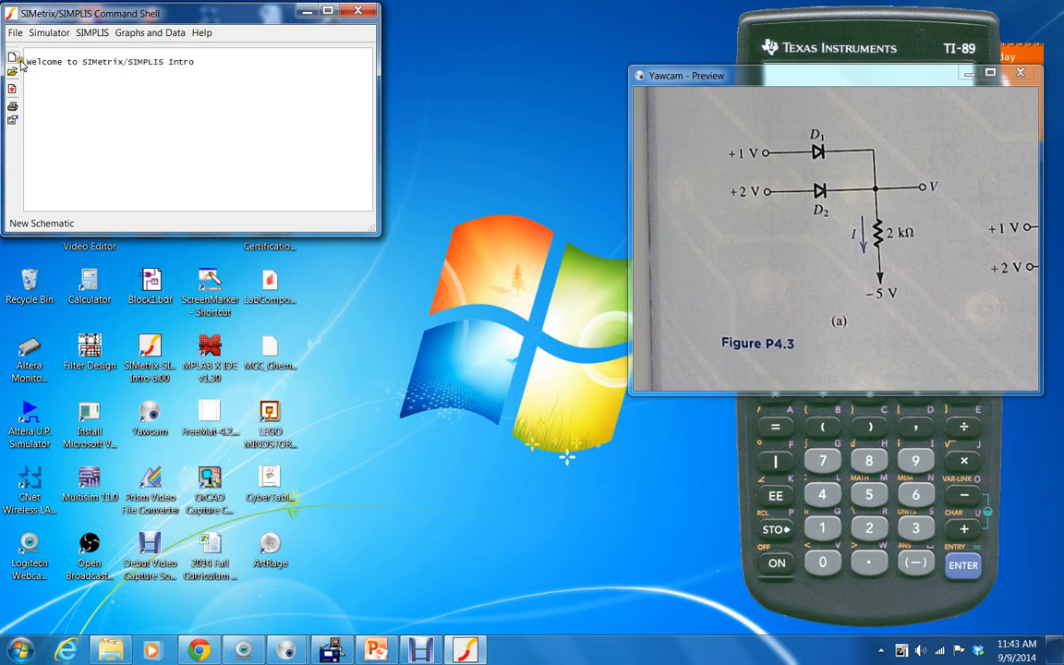
click(15, 32)
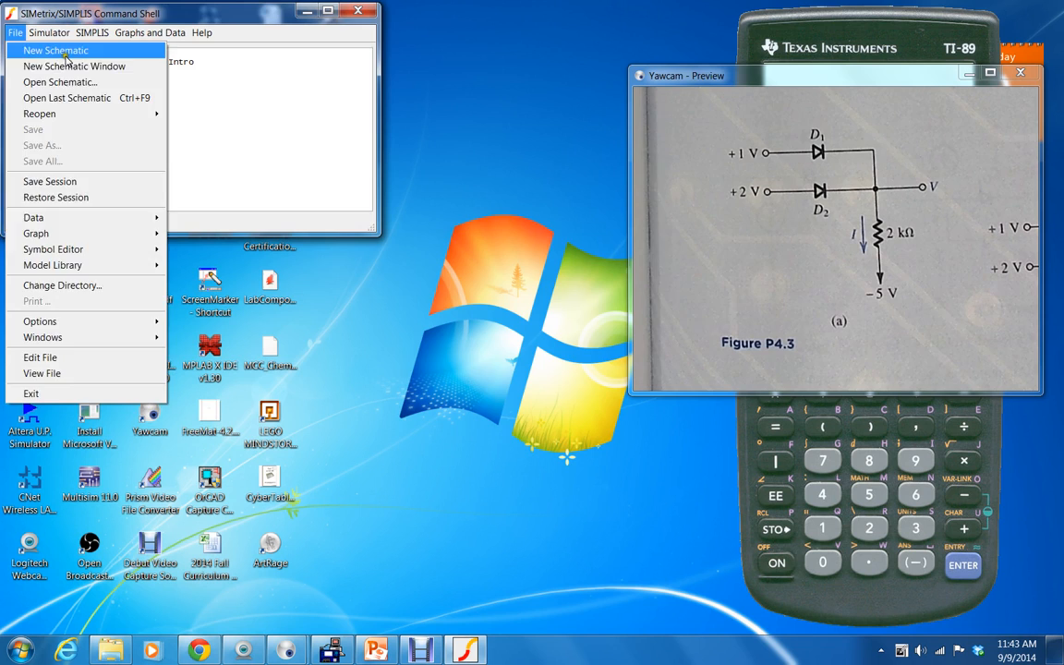
click(55, 50)
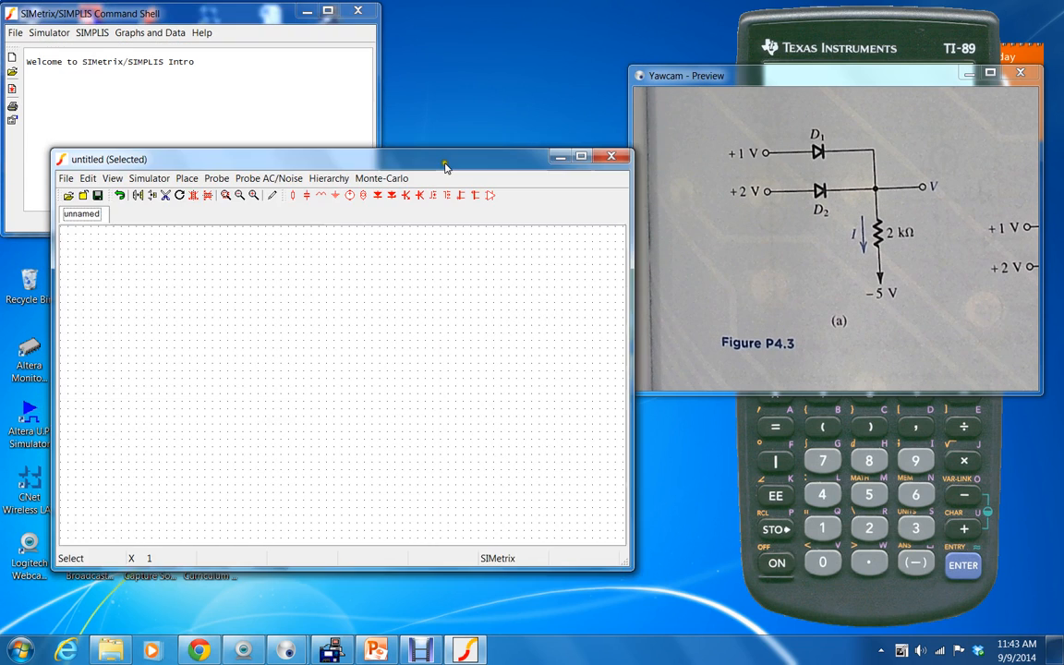
Place two D1N4148 diodes, D1 above D2, and zoom in on the sheet
drag(444, 158, 443, 219)
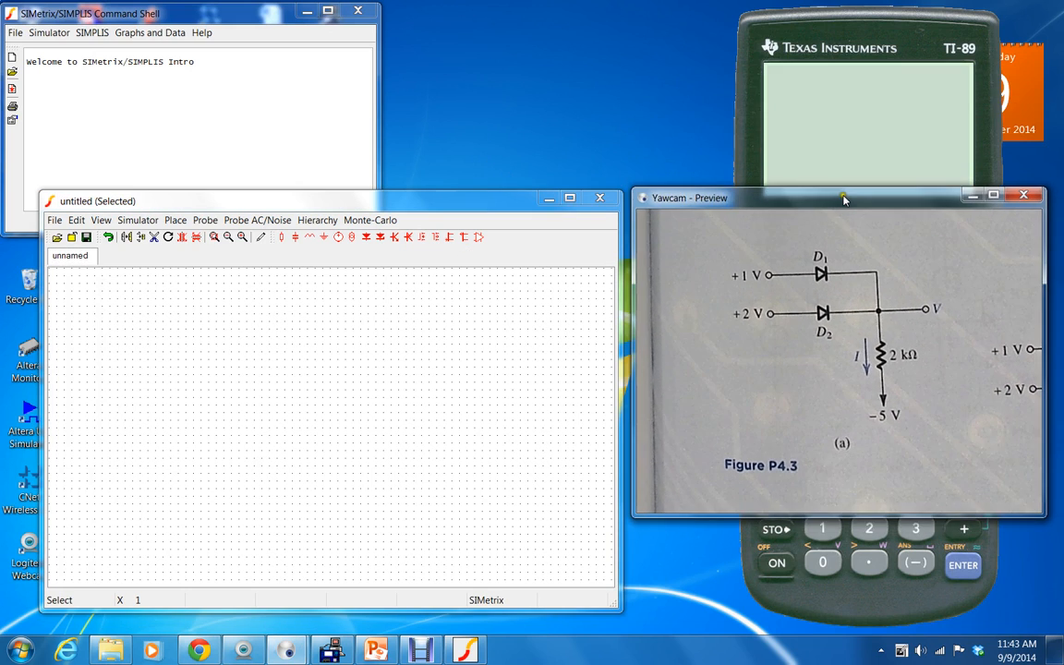
mouse_move(409, 291)
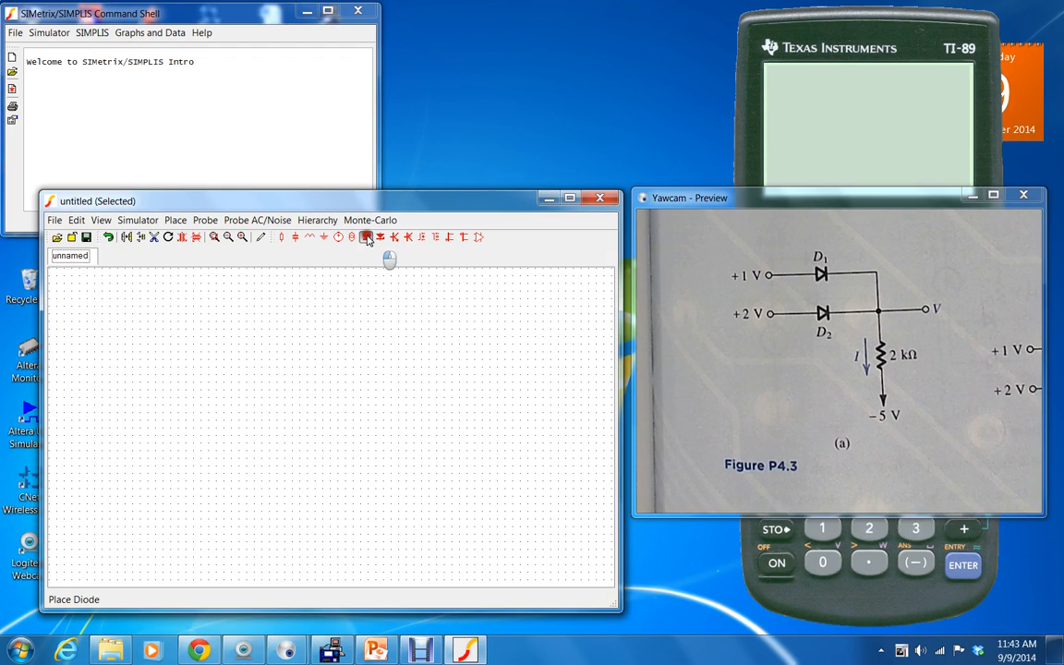
click(365, 236)
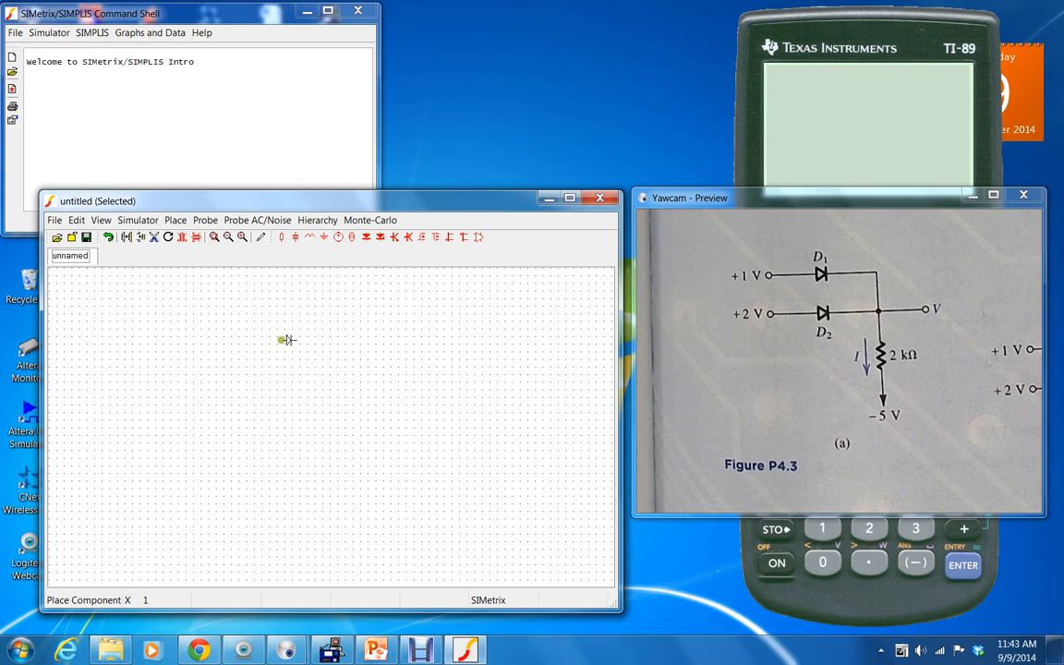
click(293, 343)
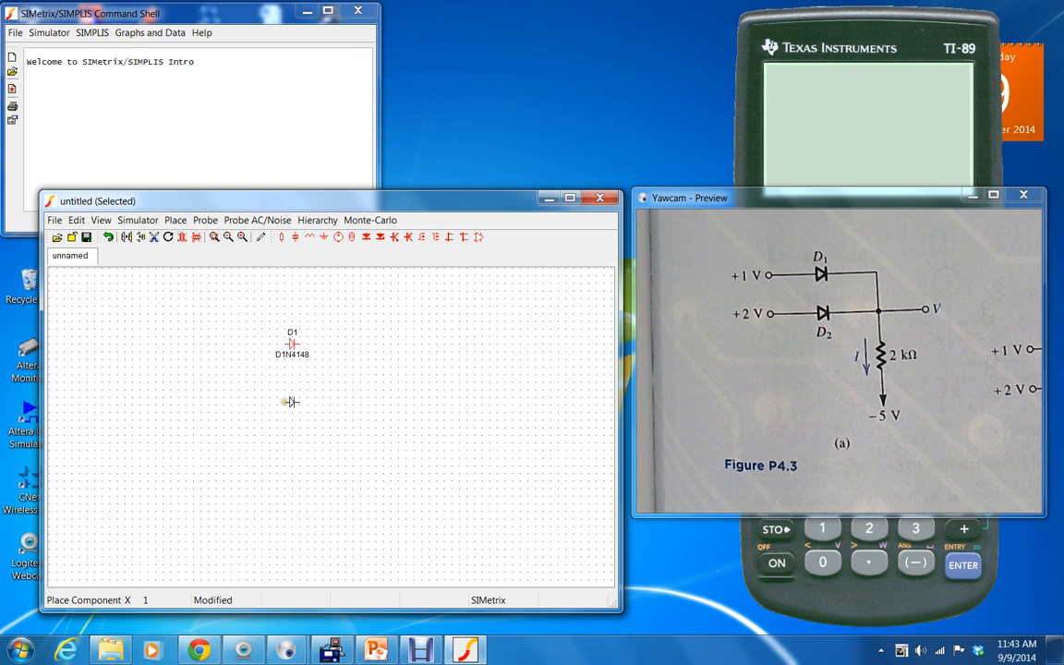
click(293, 397)
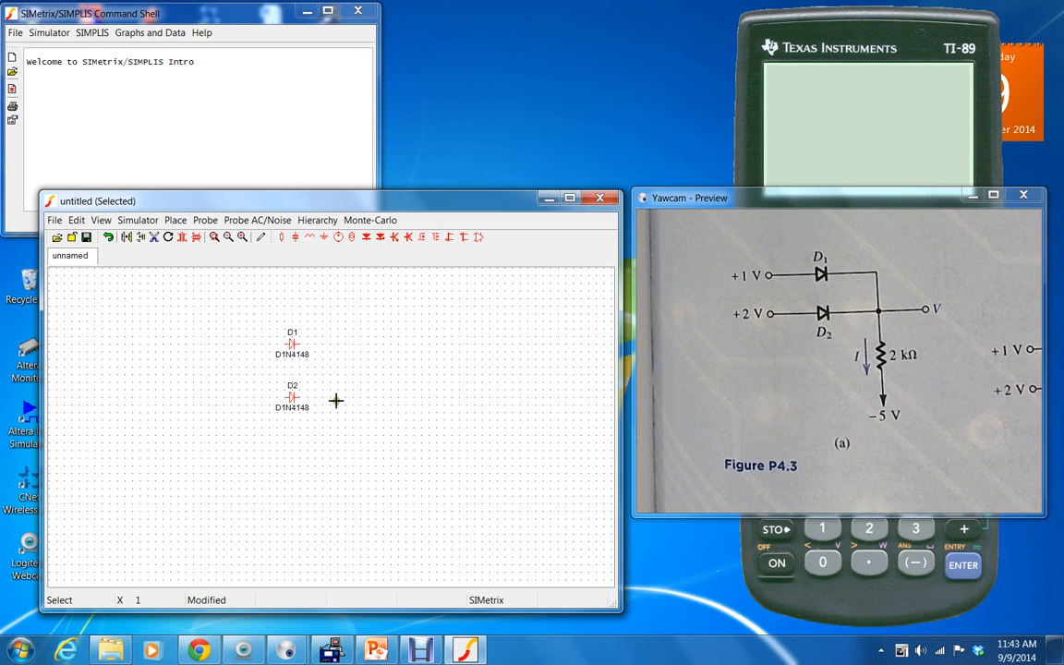
mouse_move(239, 237)
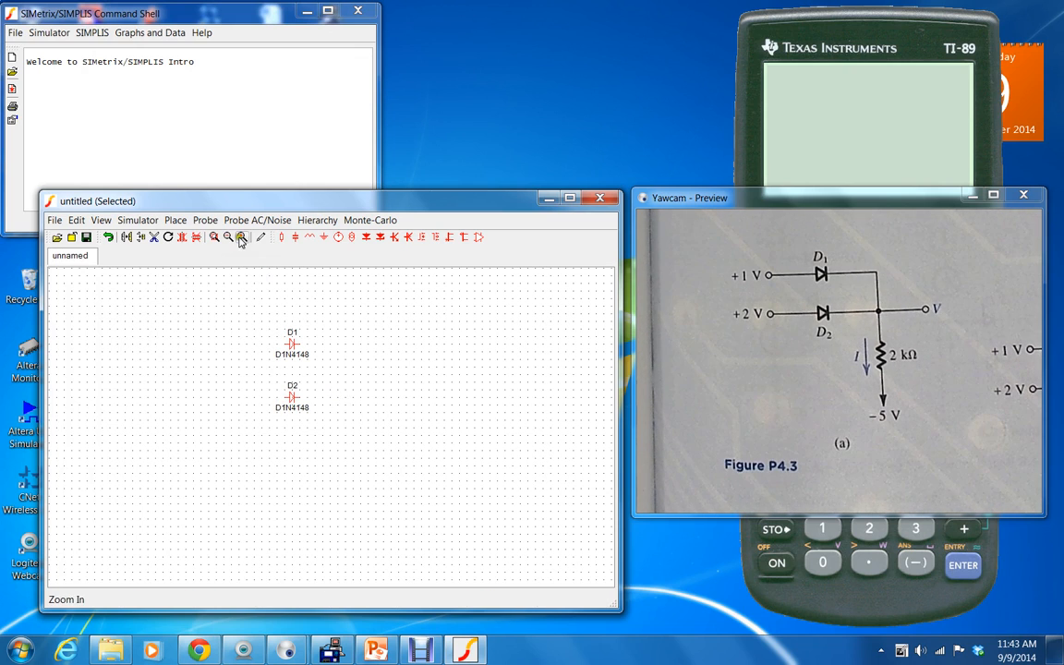
click(241, 236)
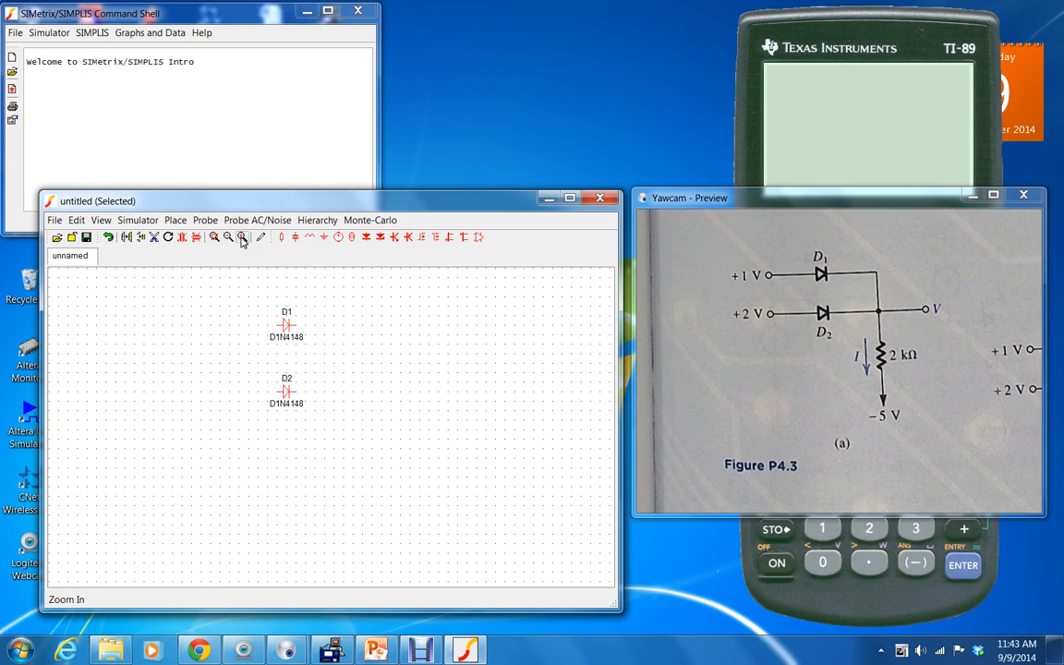
mouse_move(215, 237)
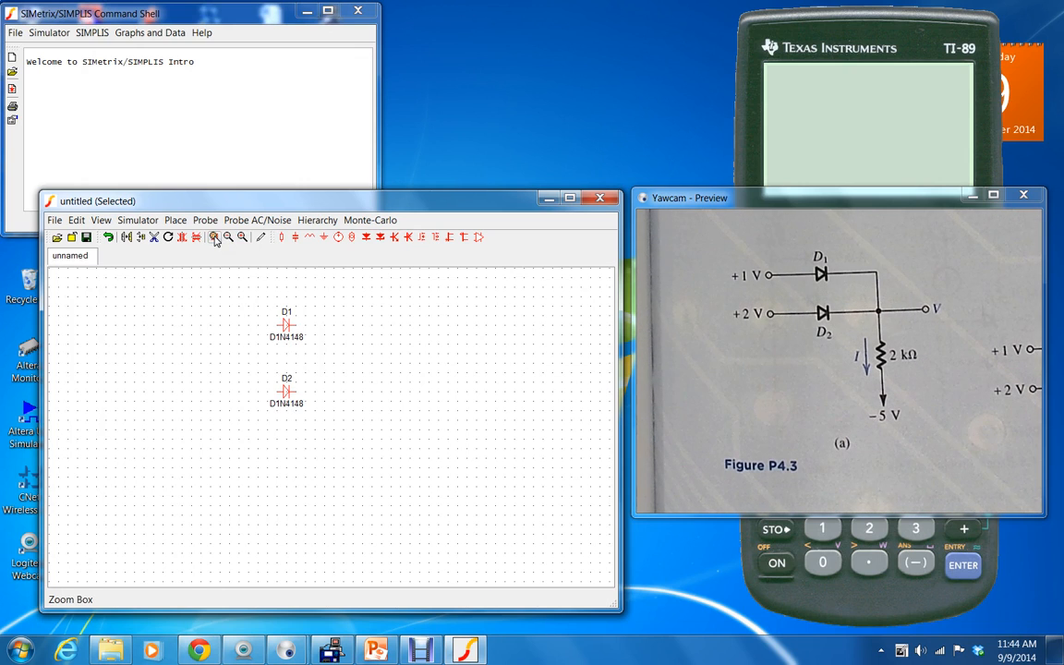
click(215, 238)
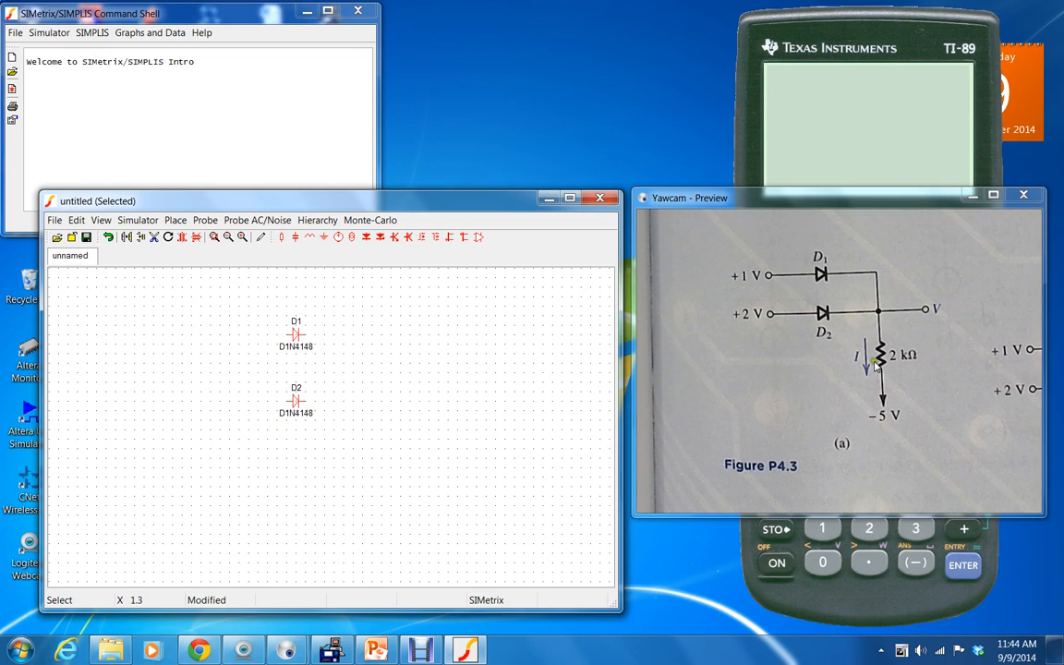
mouse_move(311, 238)
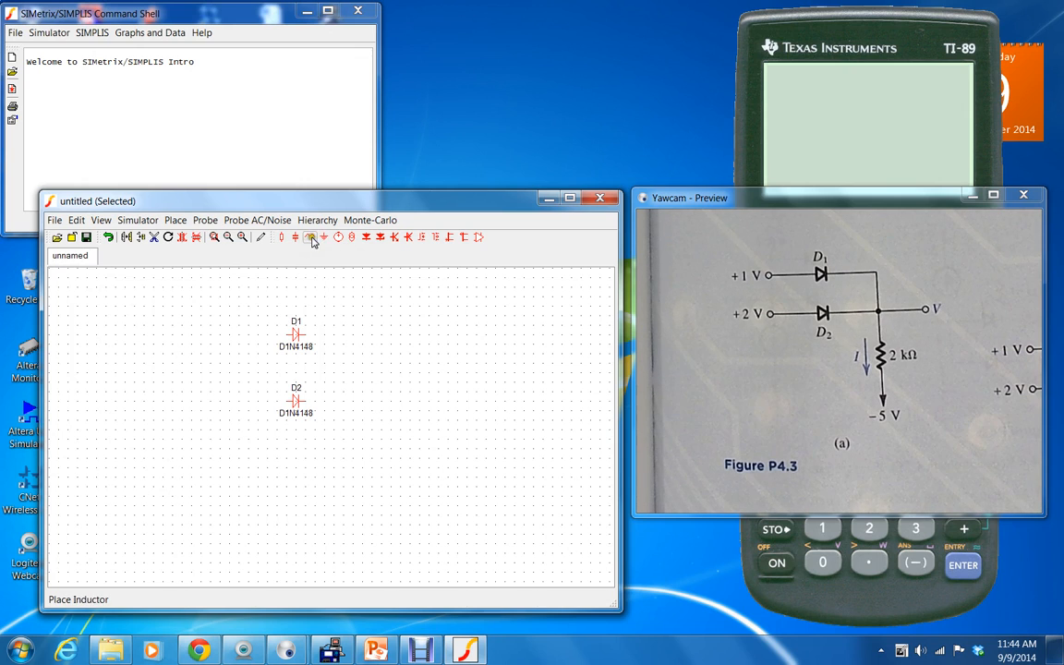
Place the 1K resistor R1 right of D2 and add a VOUT terminal
click(281, 237)
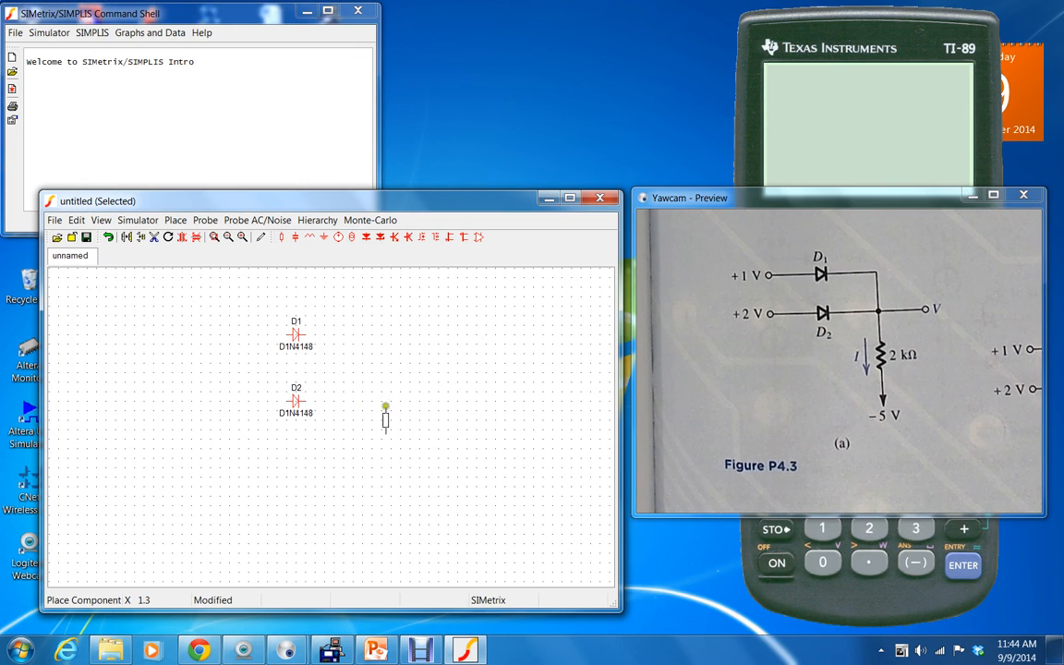
click(386, 420)
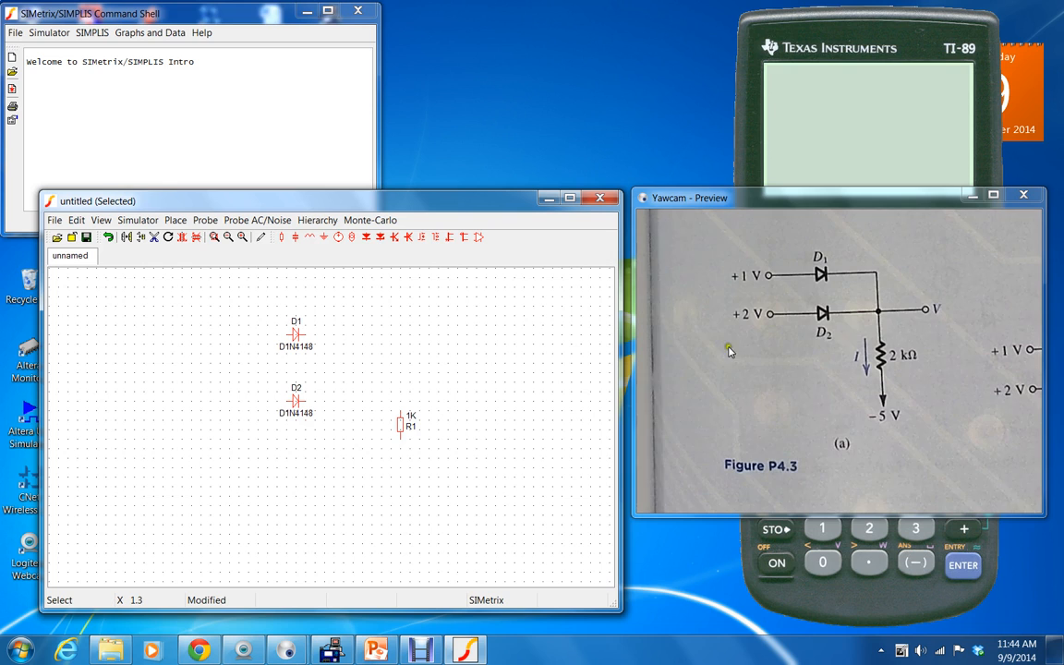
mouse_move(927, 312)
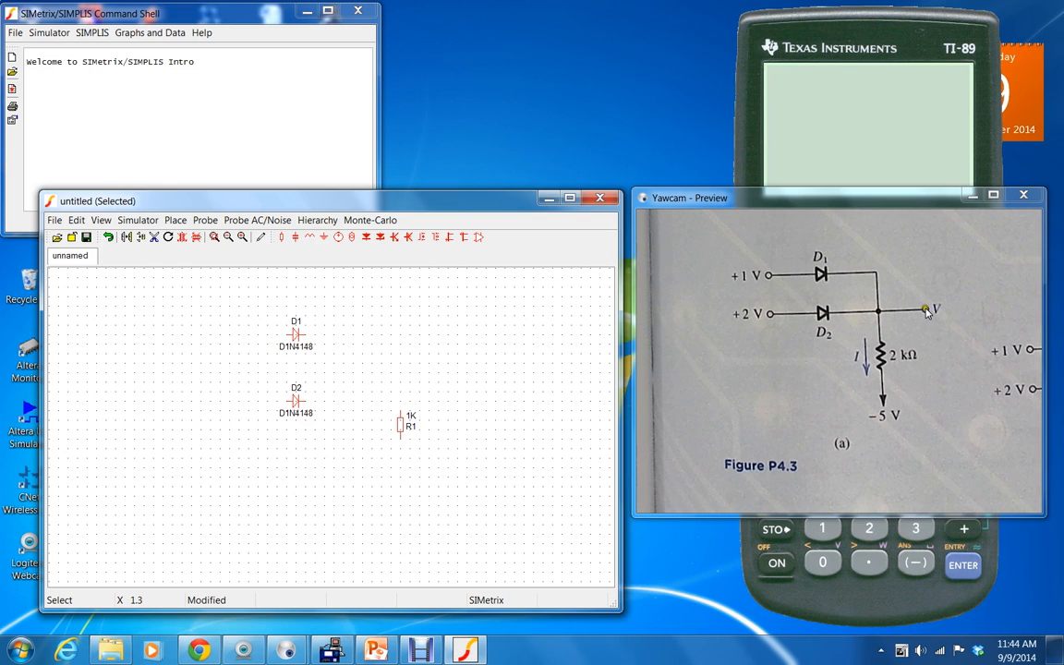
mouse_move(175, 219)
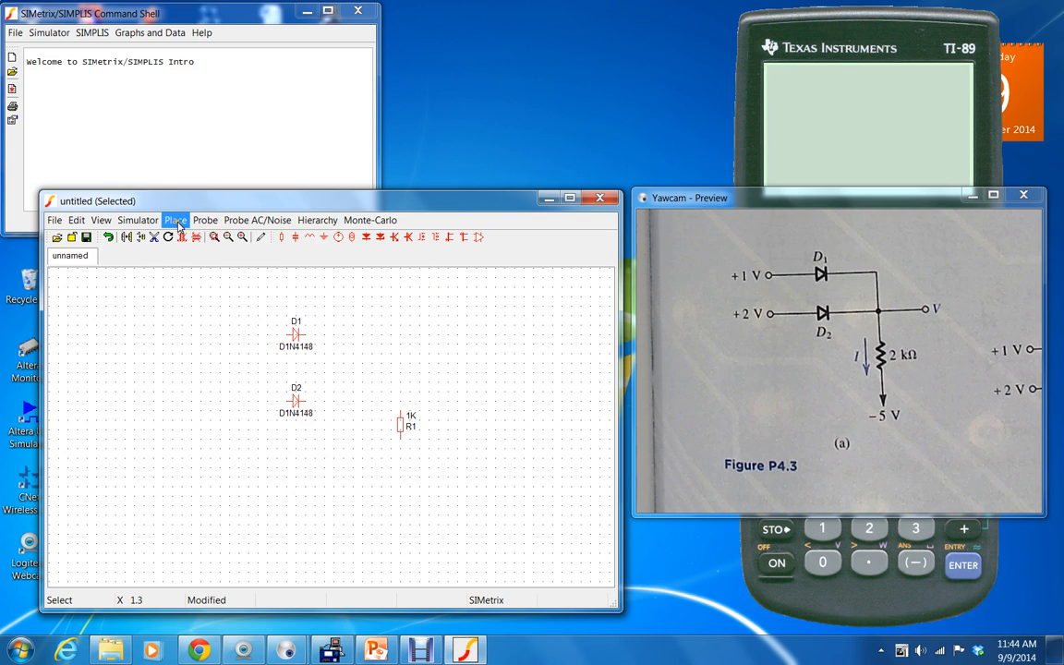
click(174, 220)
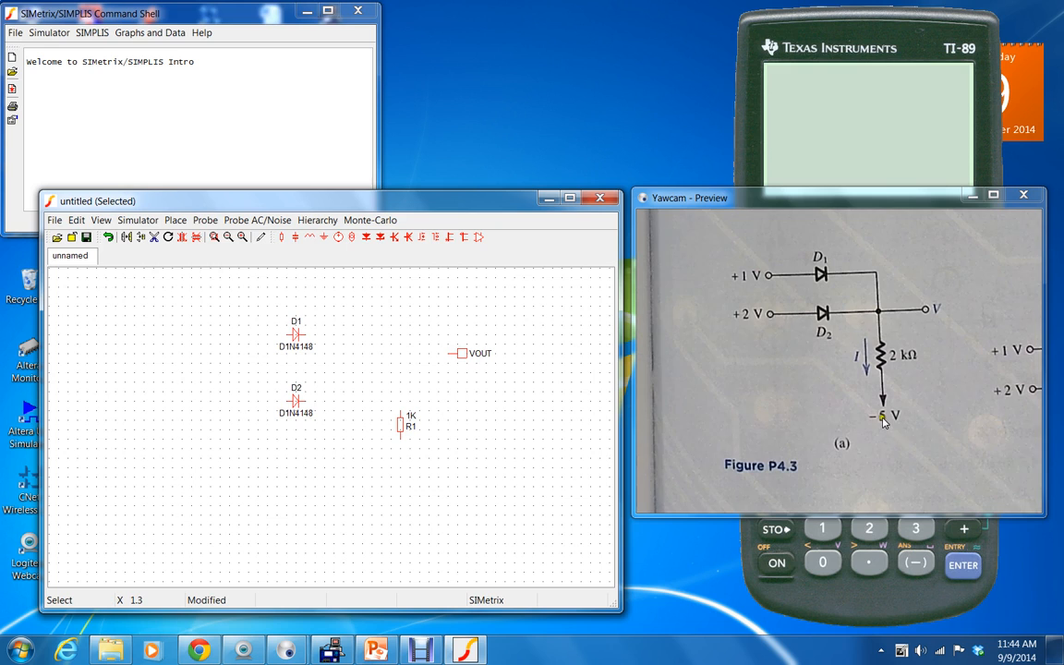
mouse_move(739, 314)
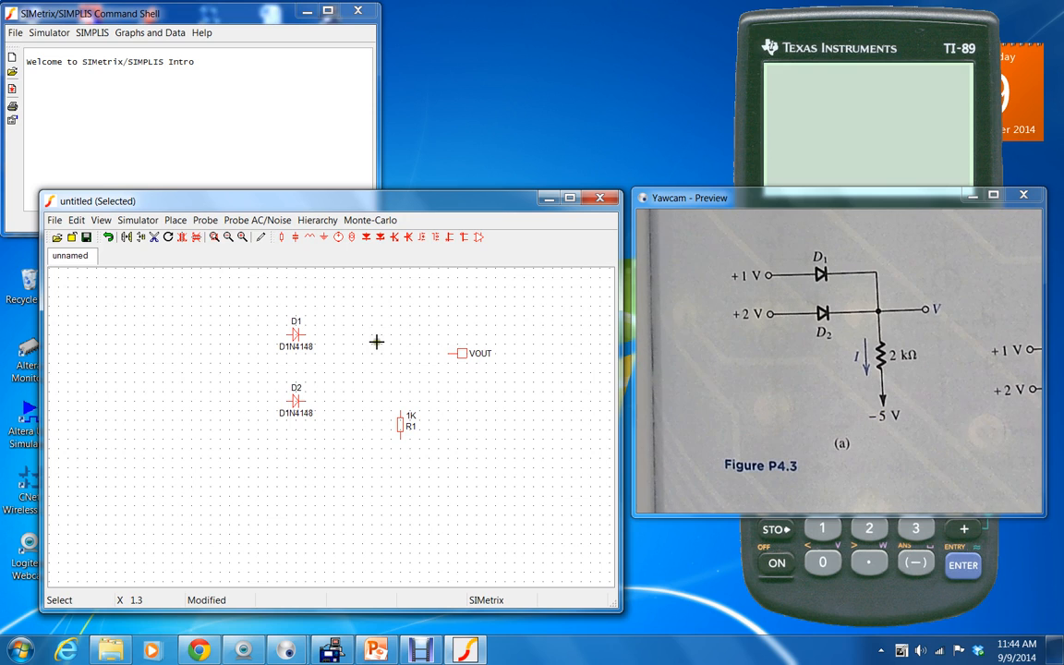
mouse_move(339, 237)
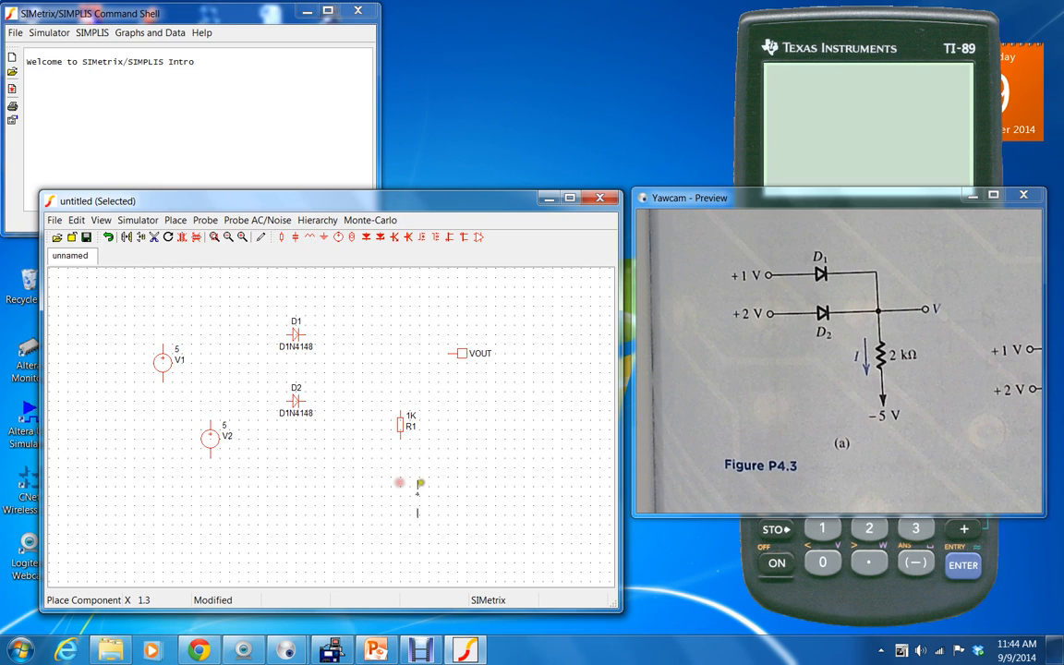
Place the third source V3 below R1 and a ground under V1
click(399, 495)
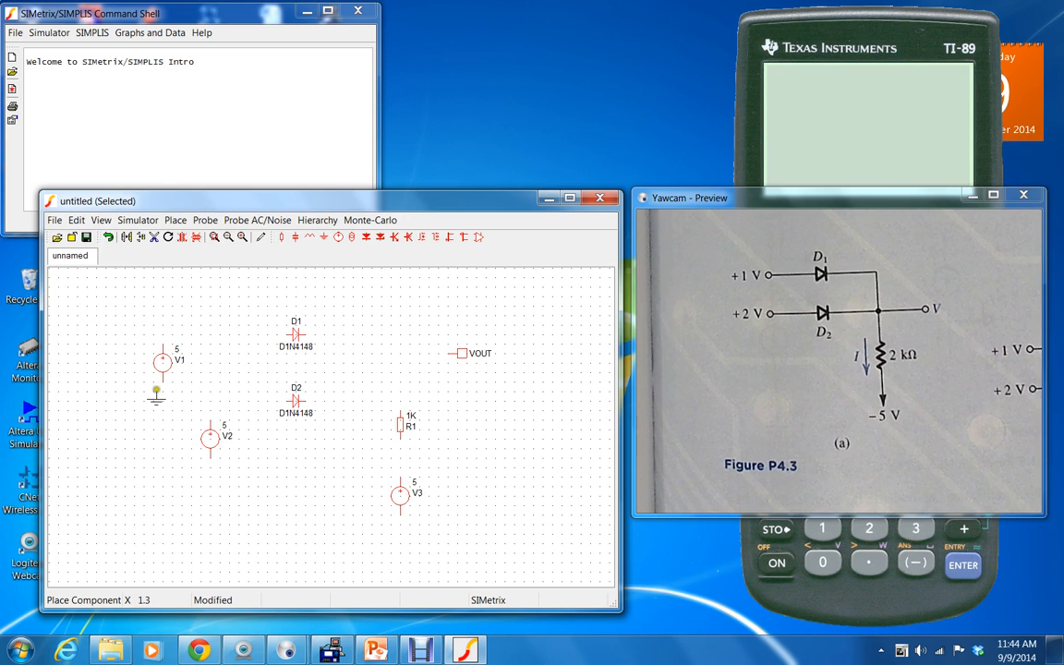
click(209, 462)
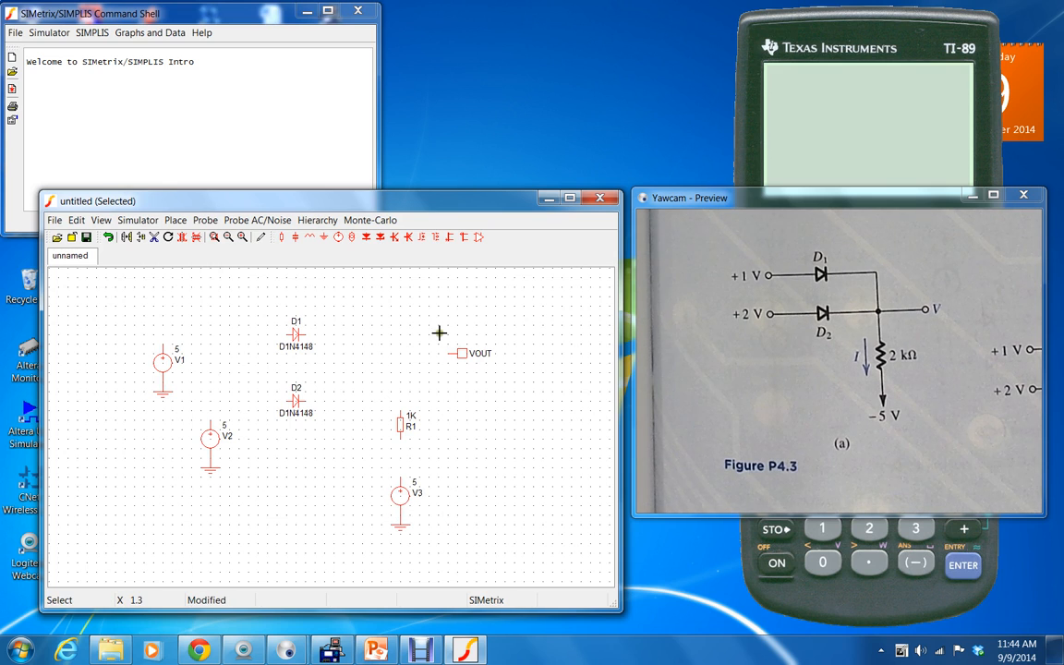
mouse_move(291, 338)
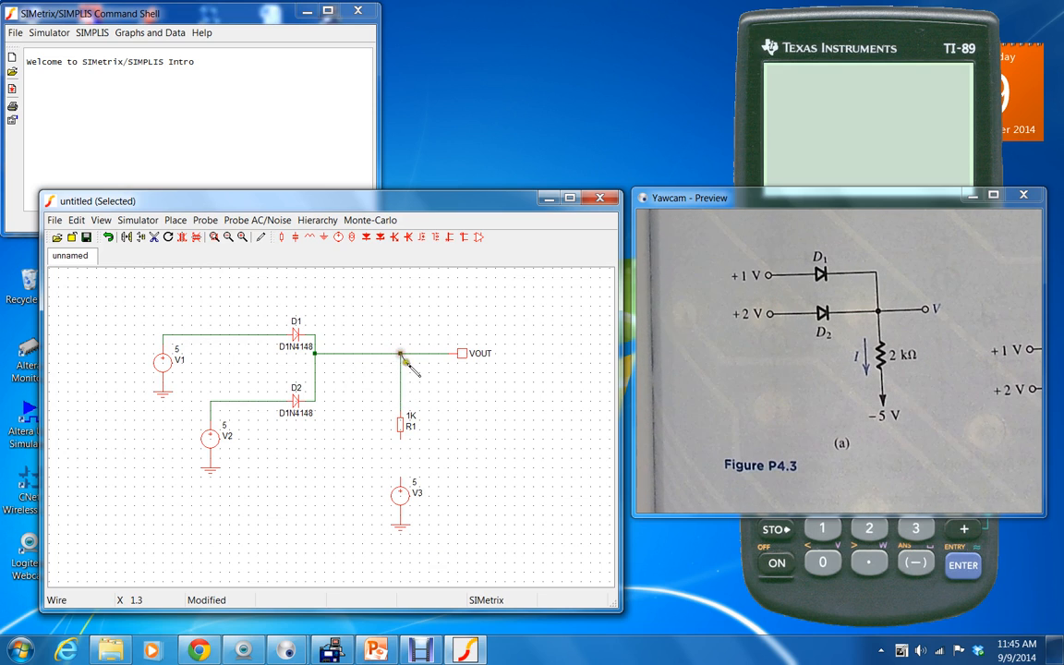
Finish the wire at the diode node above R1
click(401, 354)
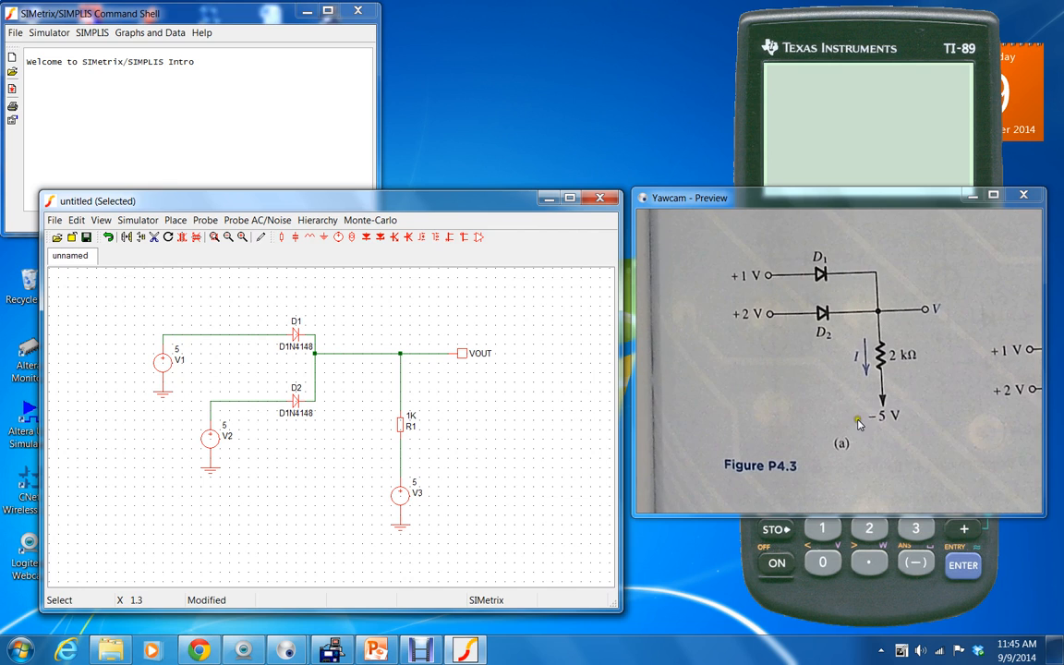
mouse_move(747, 314)
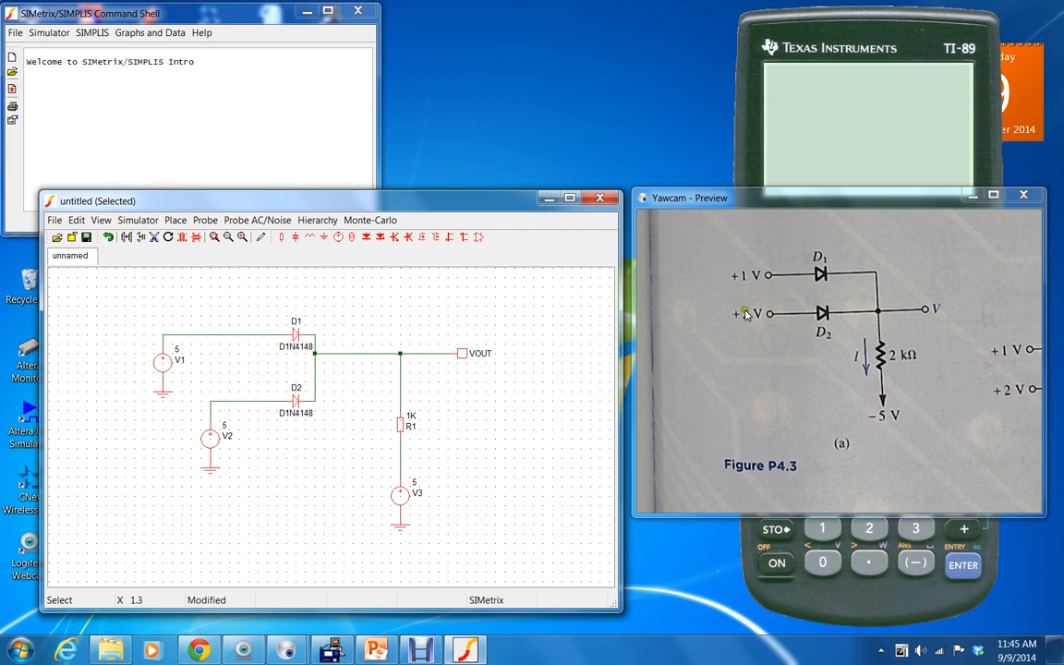
Set supply V3 to -5 V, then edit V2's source value
double_click(400, 497)
text(-5)
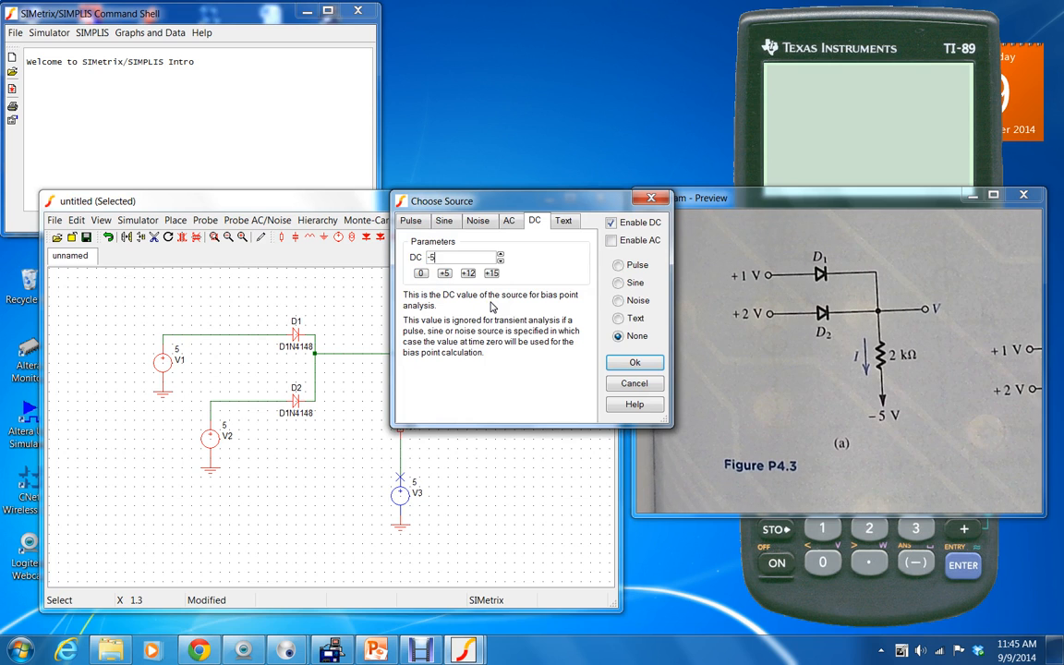
click(634, 361)
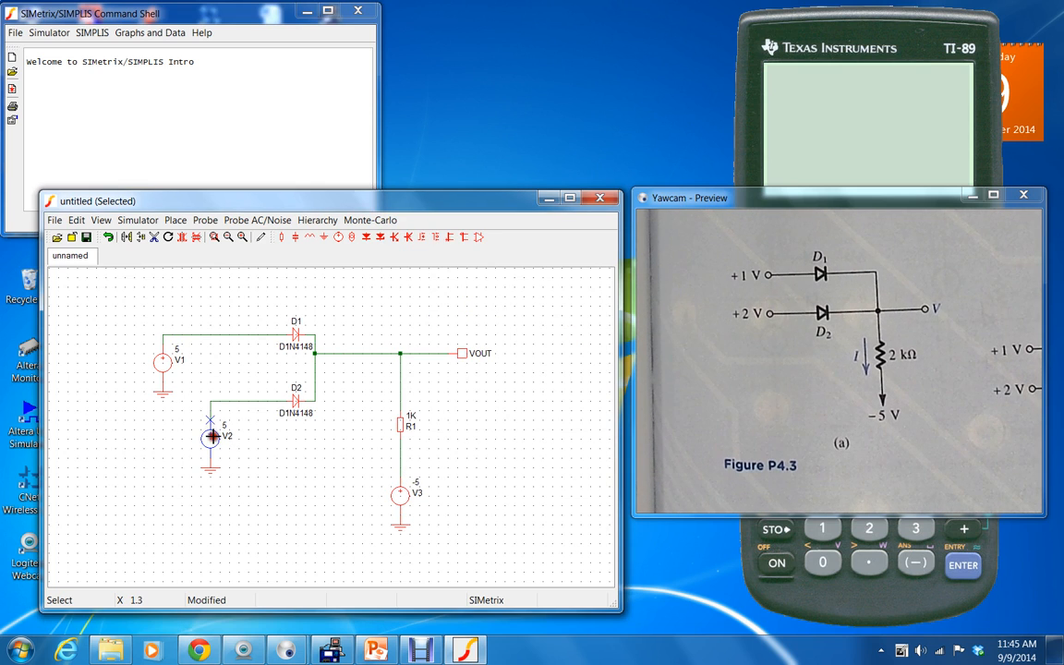
double_click(211, 439)
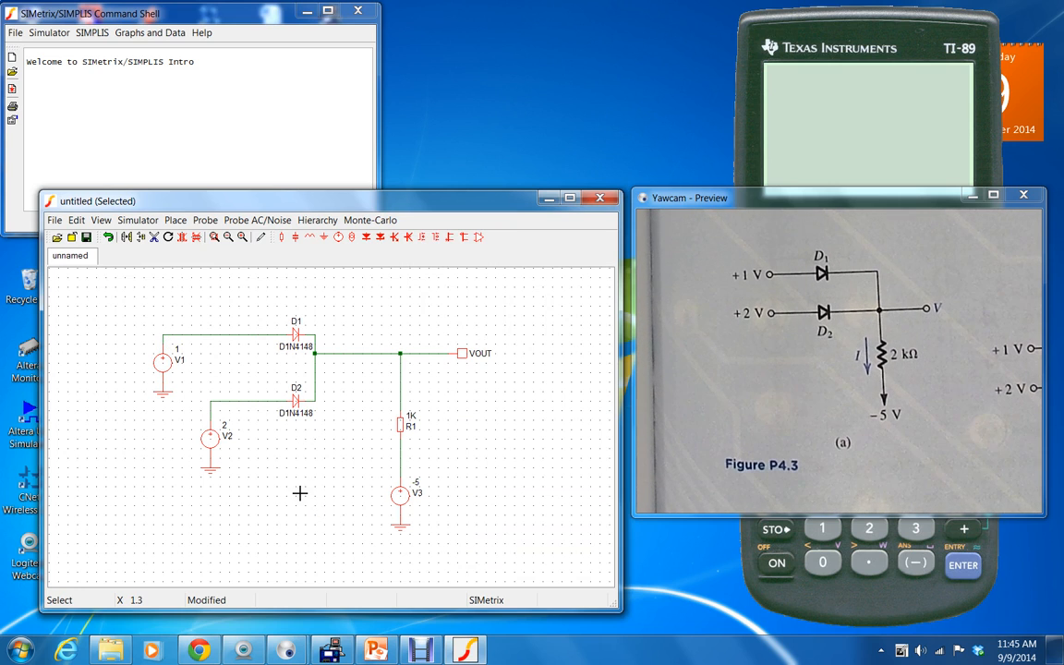
mouse_move(321, 455)
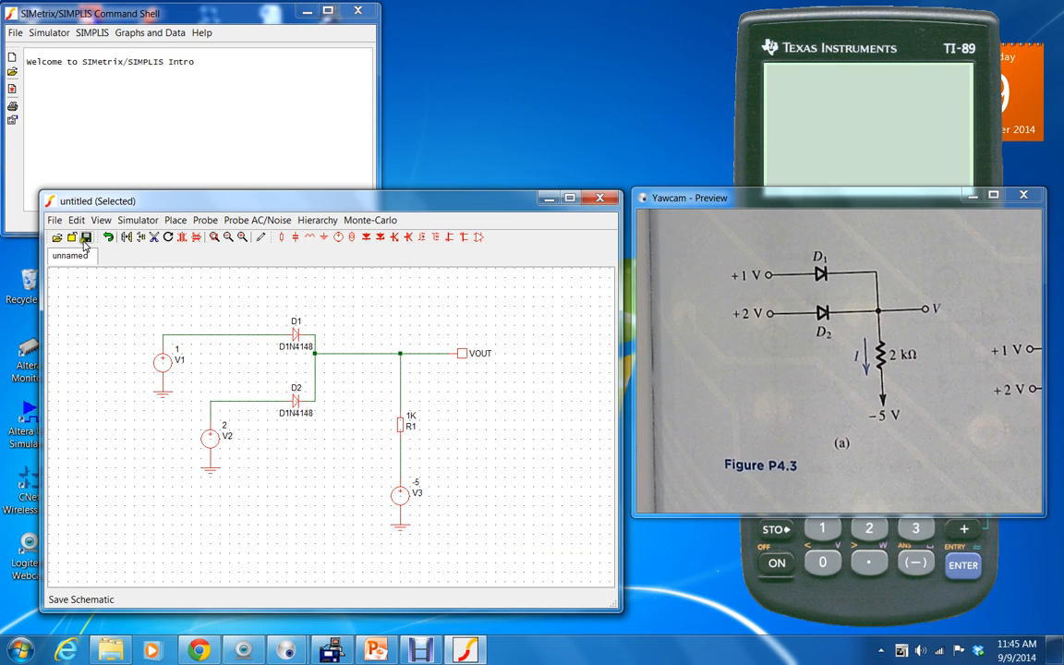
Save the schematic as ELN131_Prob4p40.sxsch
click(85, 237)
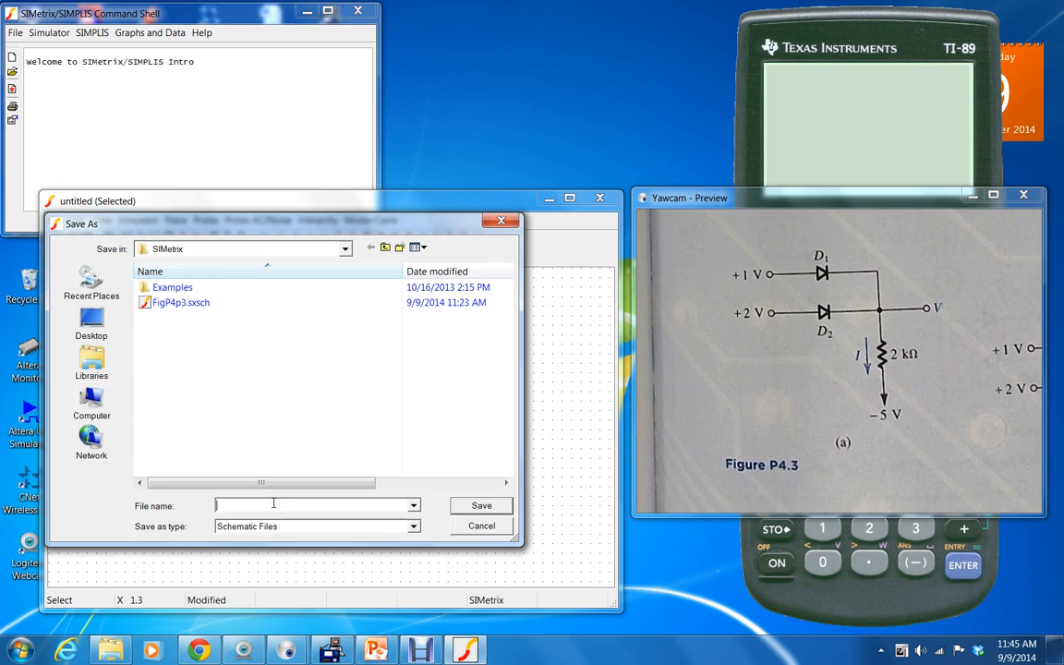
text(ELN131-)
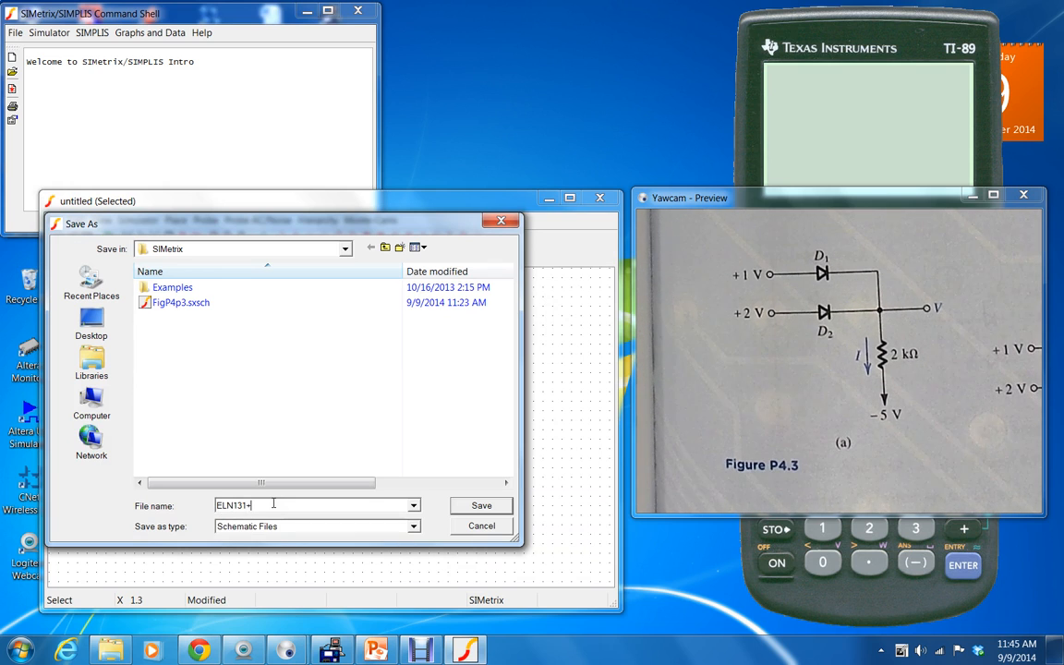
text(_Pro)
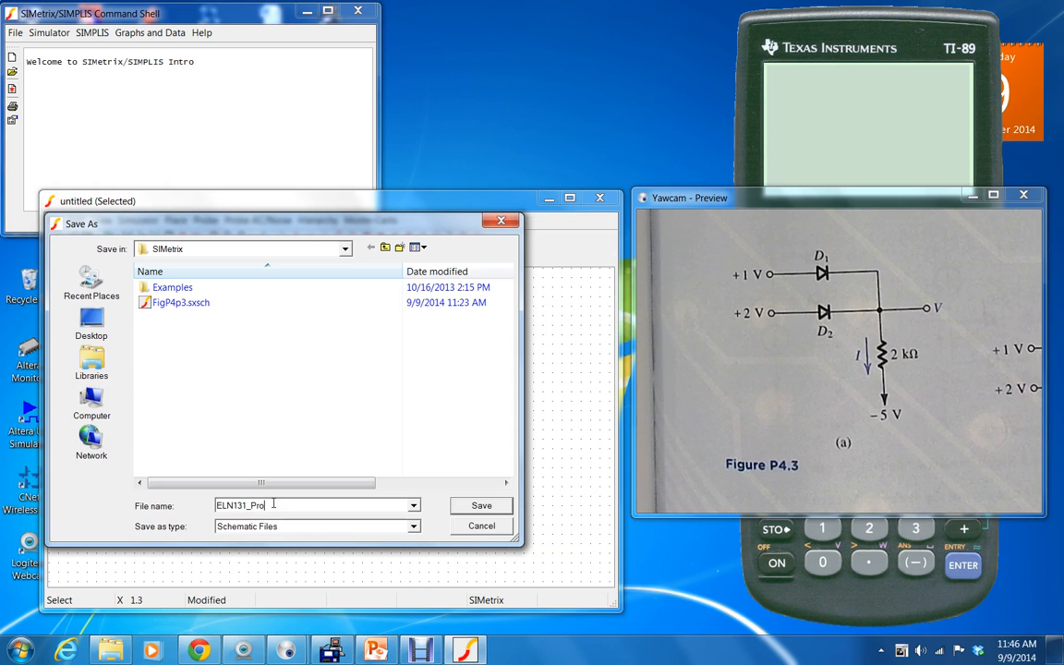
text(b)
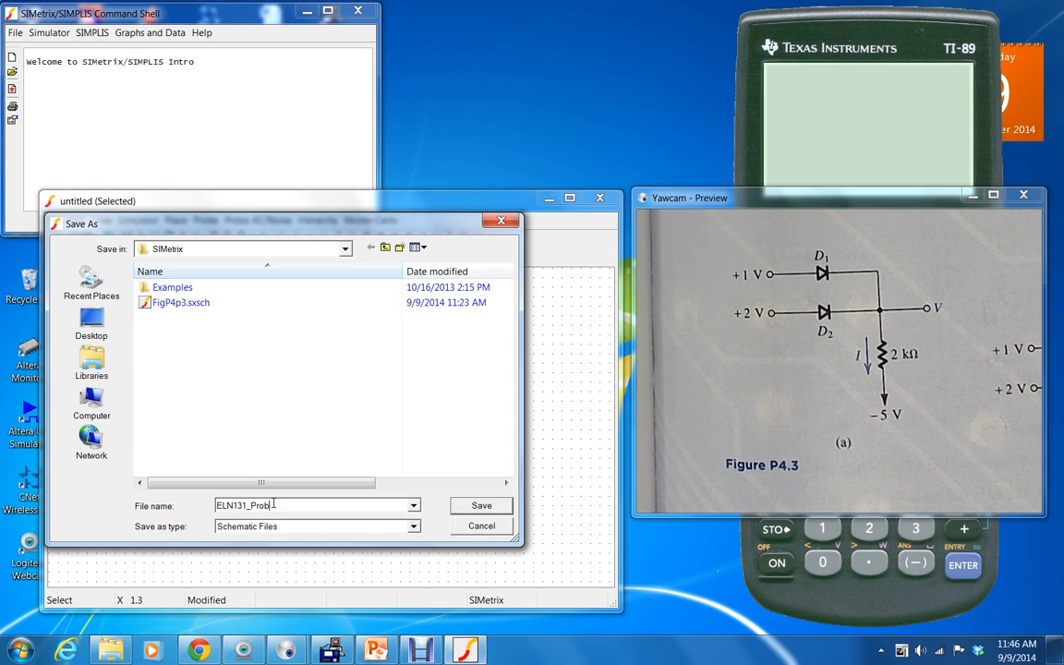
text(4p4)
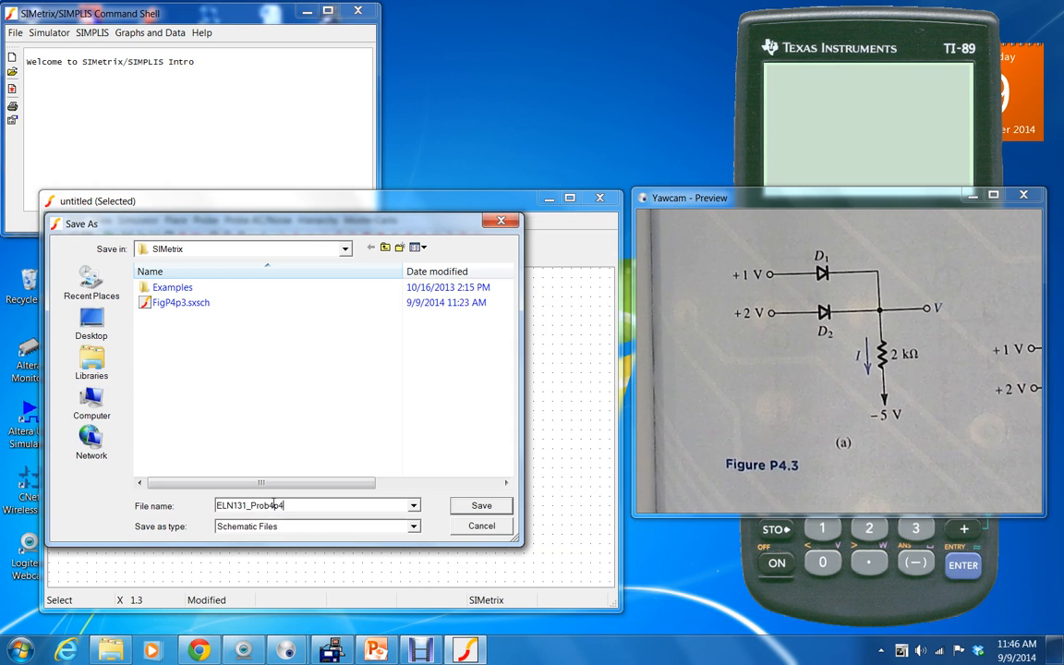
text(0)
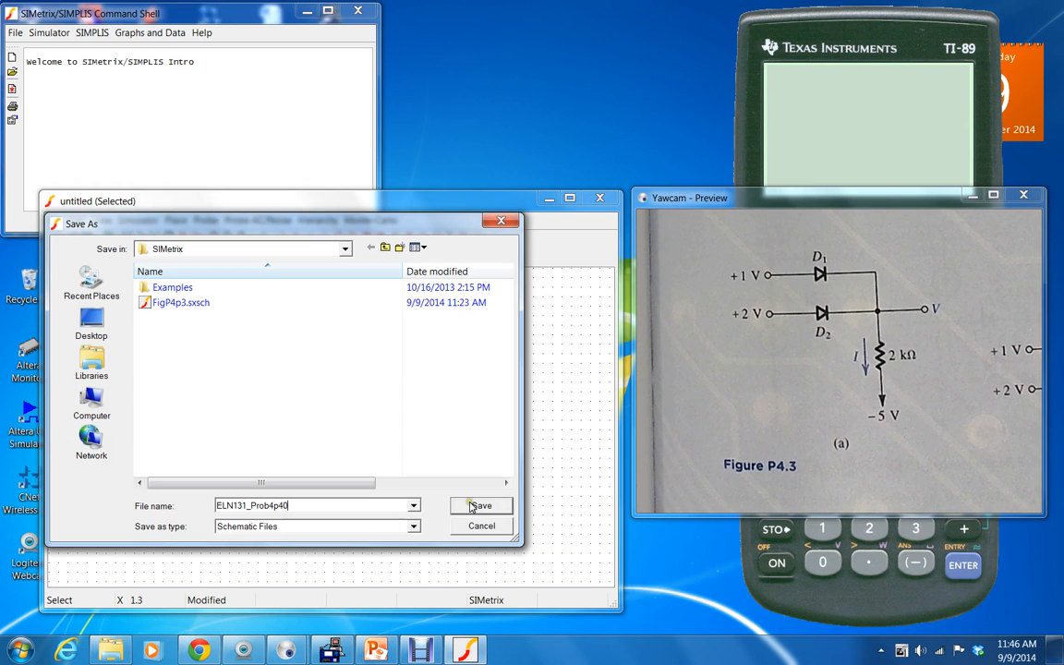
click(481, 505)
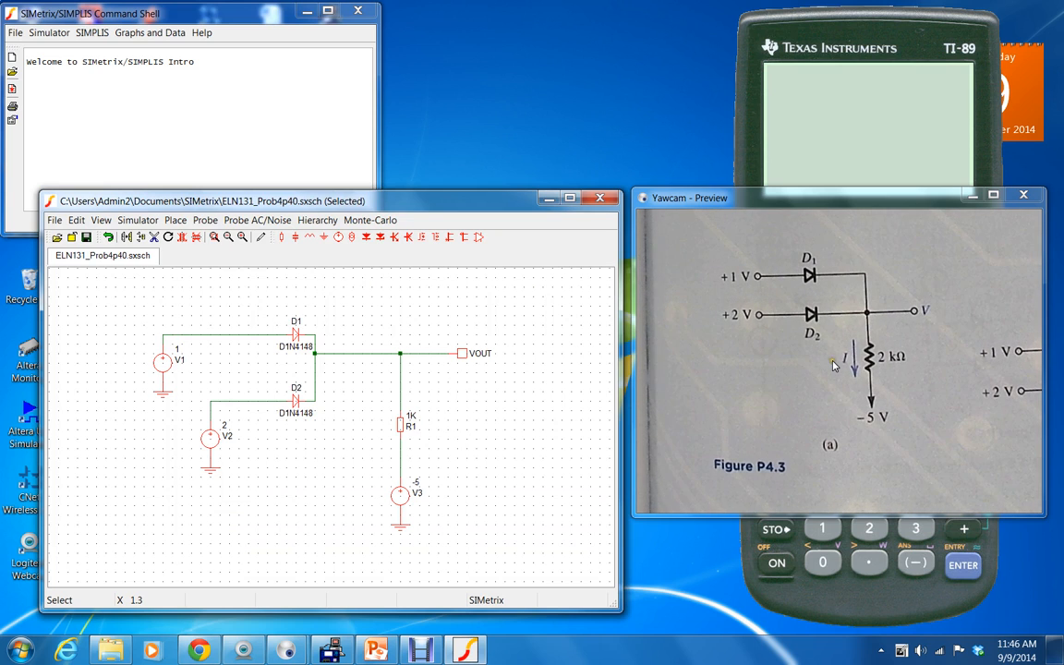
Enable DCOP in Choose Analysis, run it, and close the completion window
click(137, 220)
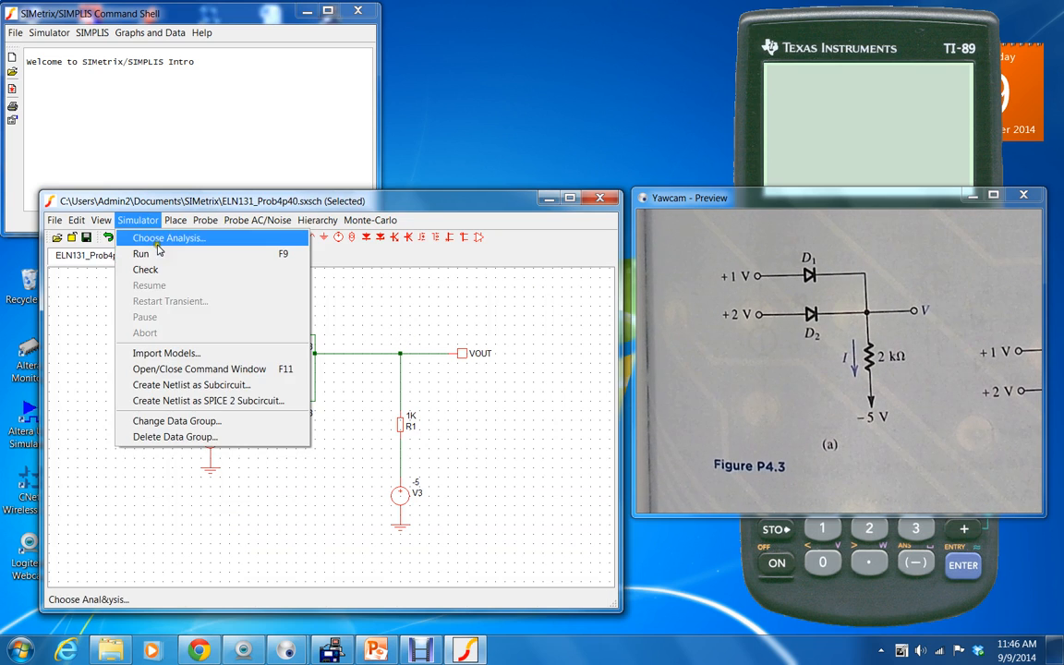
click(167, 238)
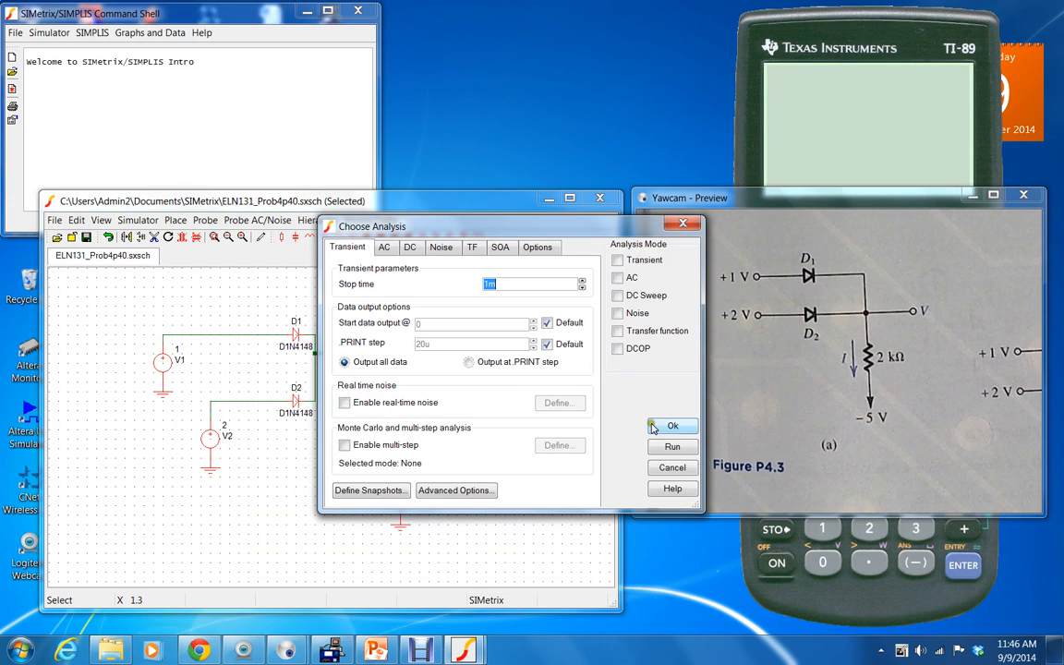
click(617, 349)
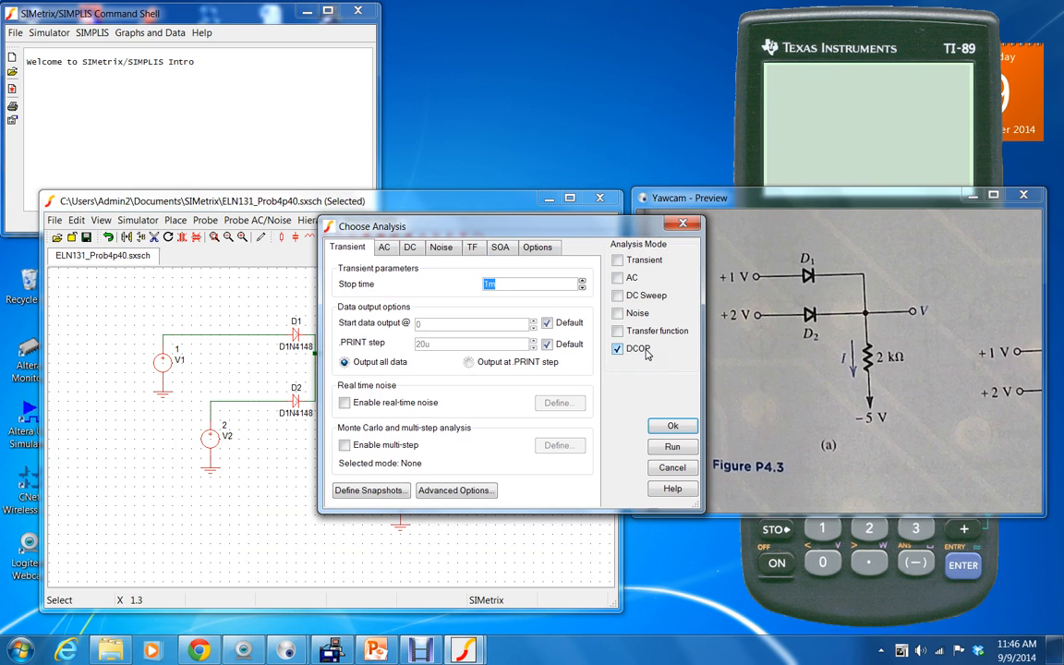
click(672, 425)
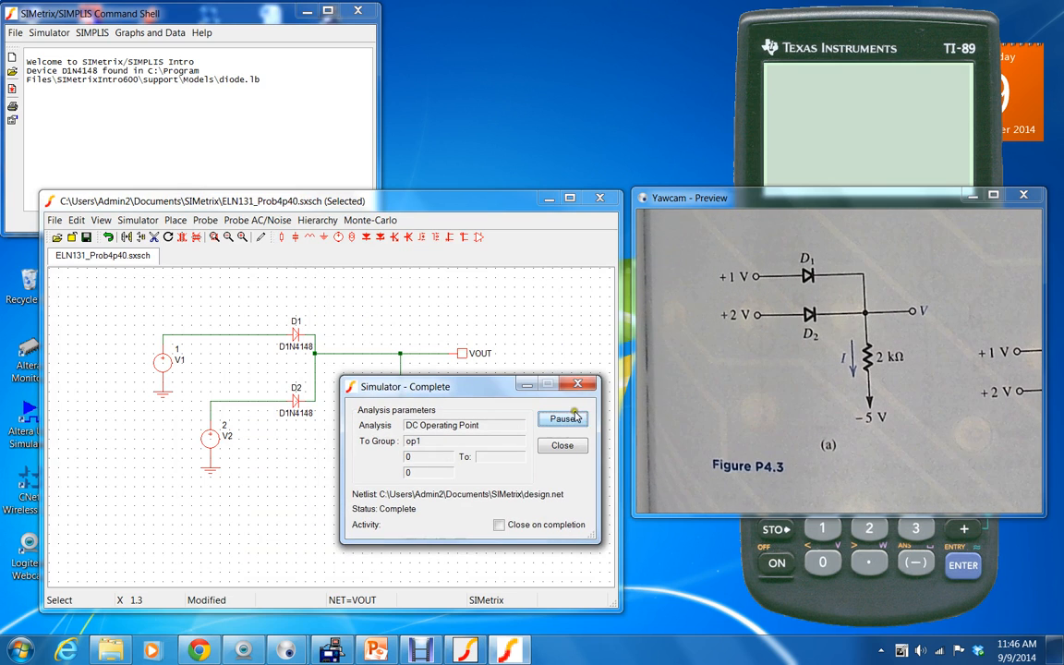
click(561, 445)
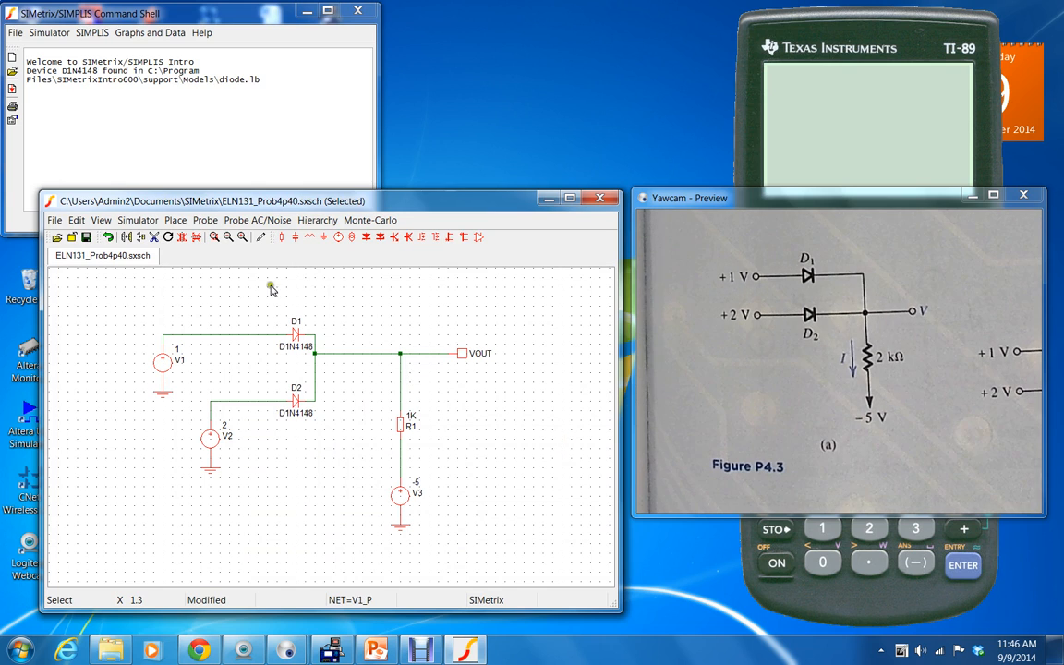
mouse_move(383, 371)
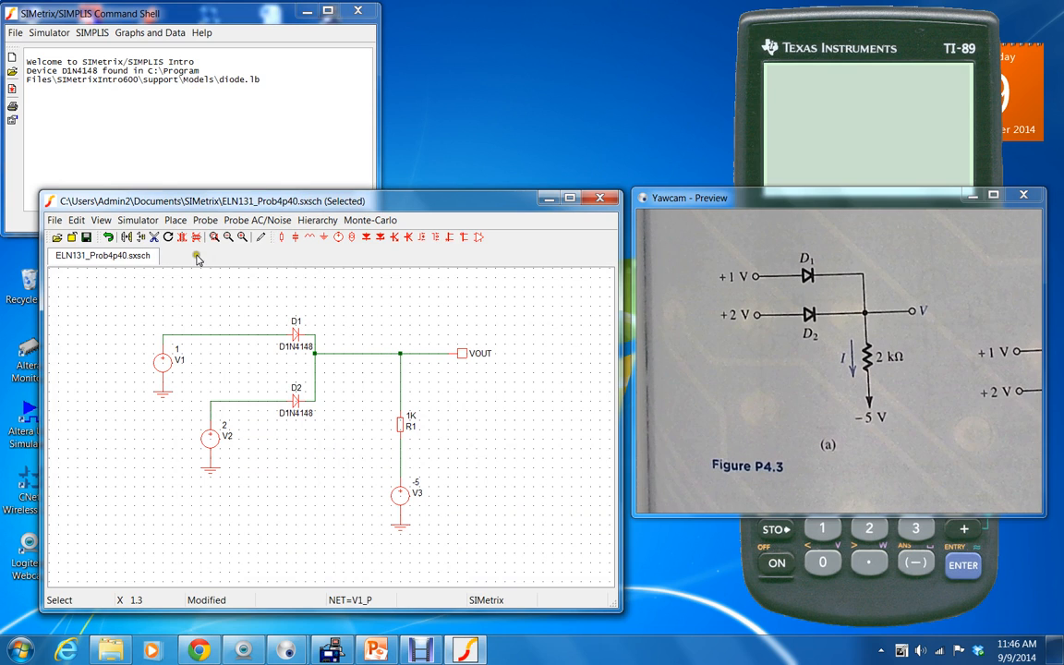
mouse_move(205, 220)
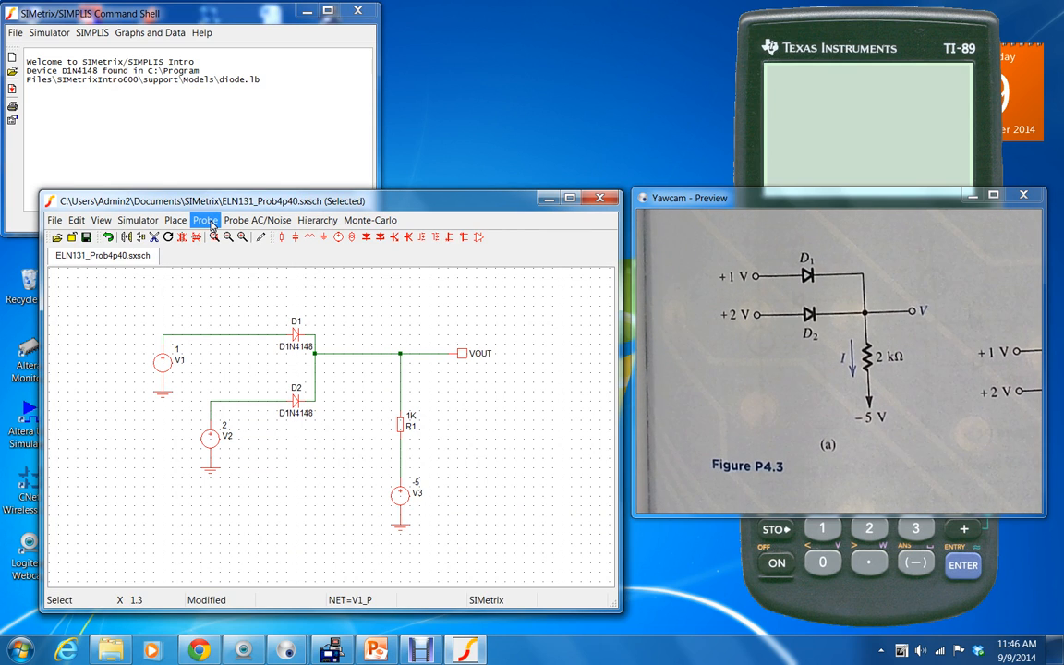
Choose Show Node Voltage under Place > Bias Annotation
click(205, 220)
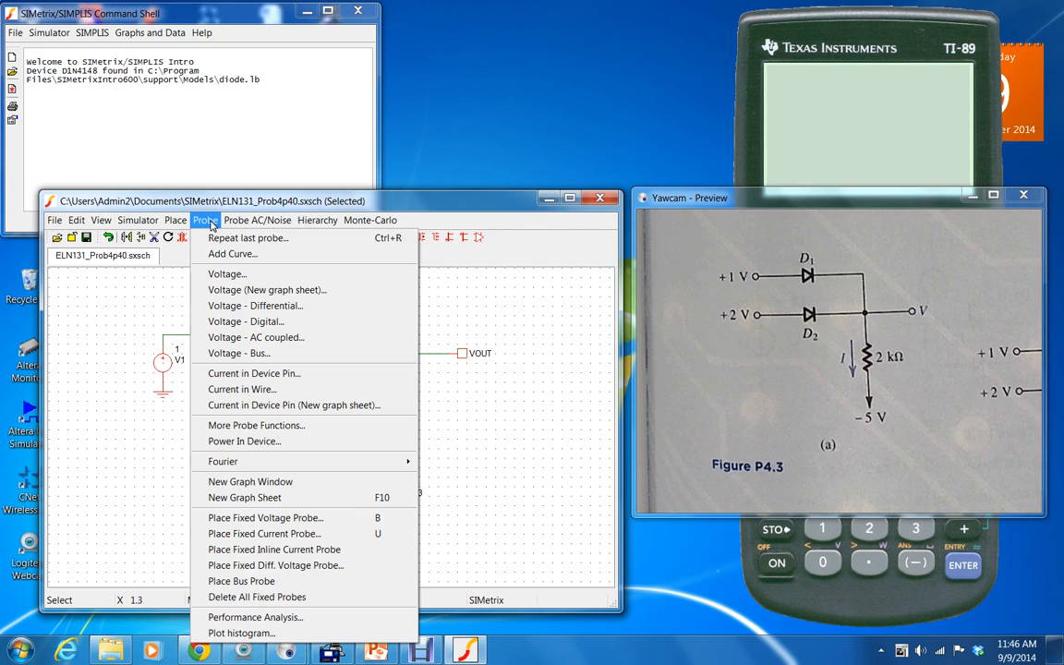
mouse_move(278, 389)
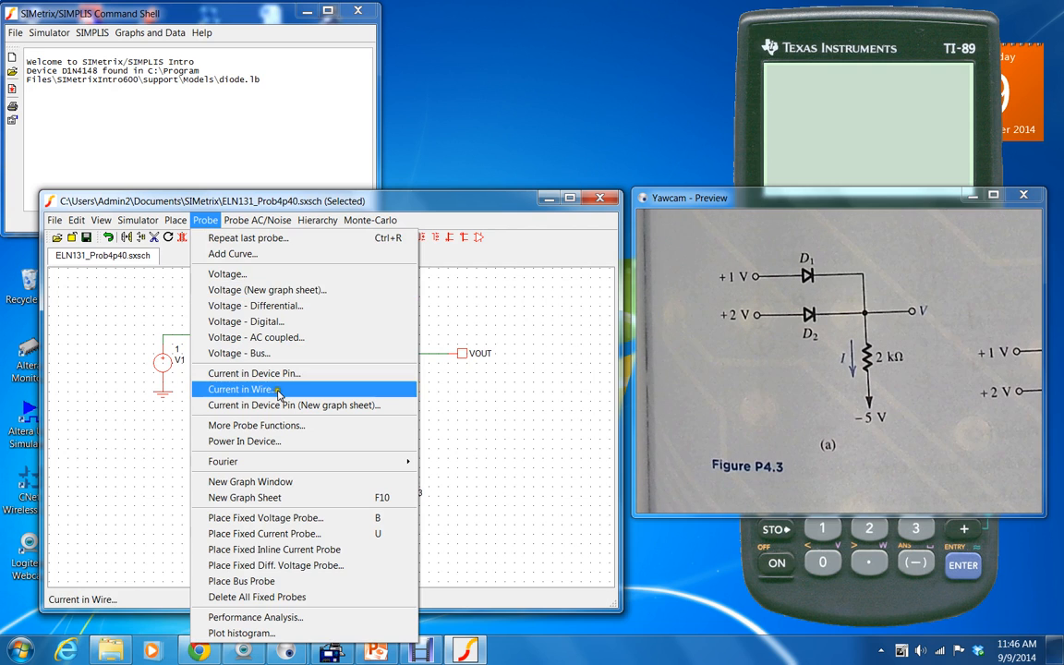
click(175, 220)
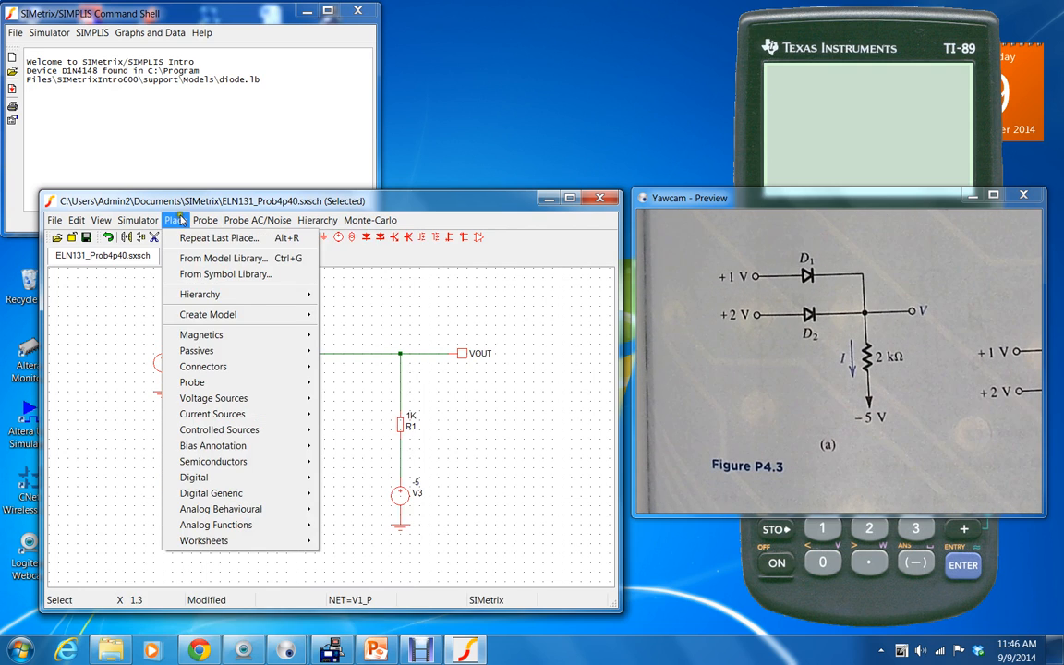
mouse_move(214, 445)
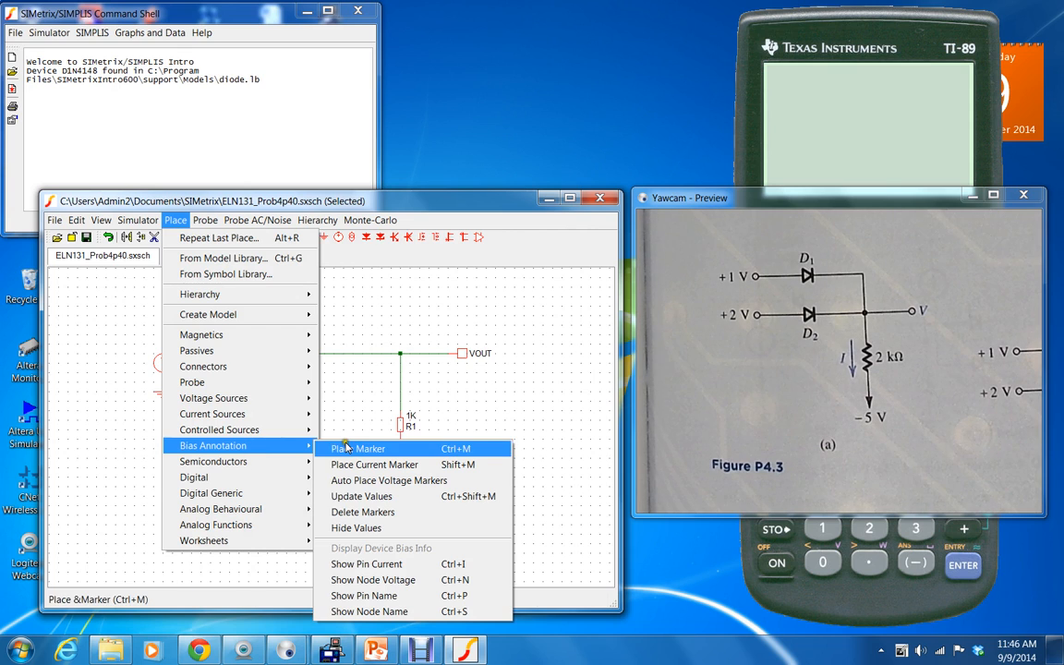
mouse_move(372, 579)
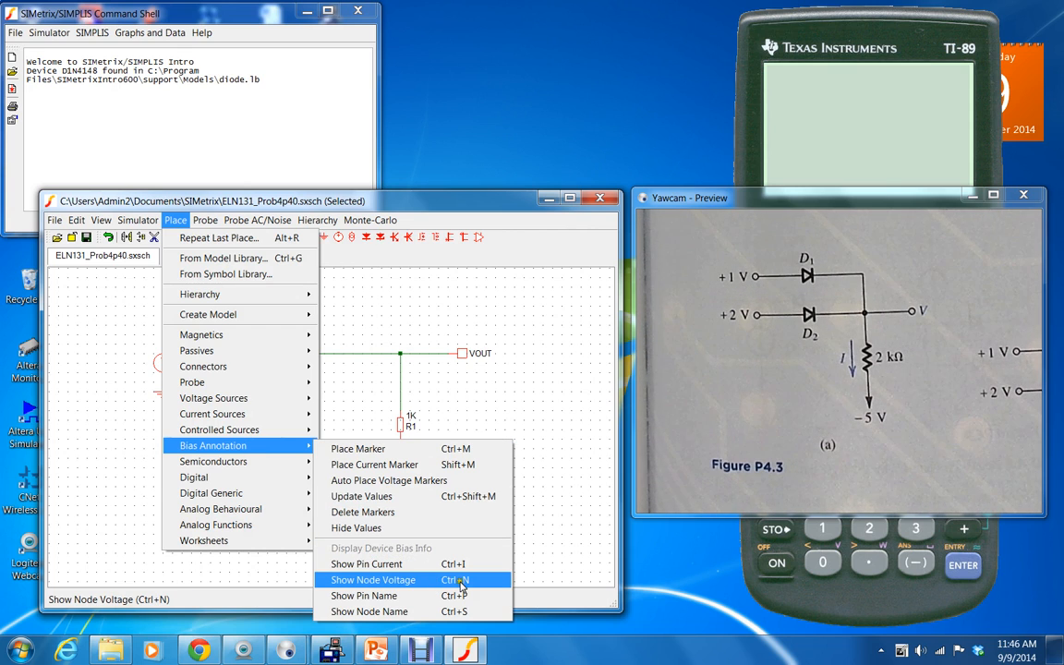
mouse_move(367, 564)
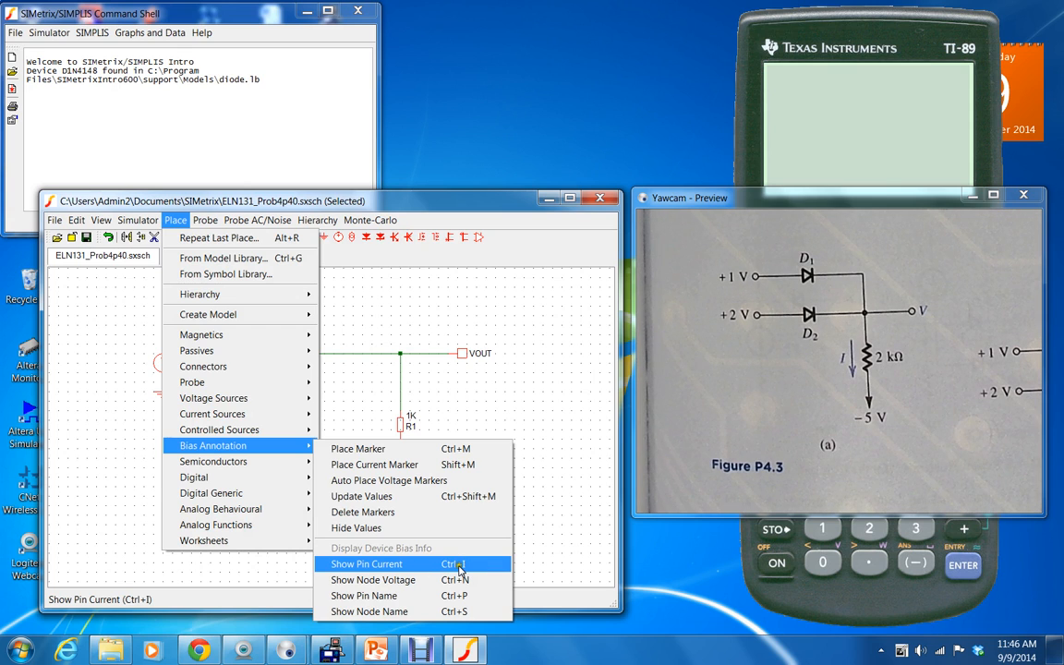
mouse_move(372, 580)
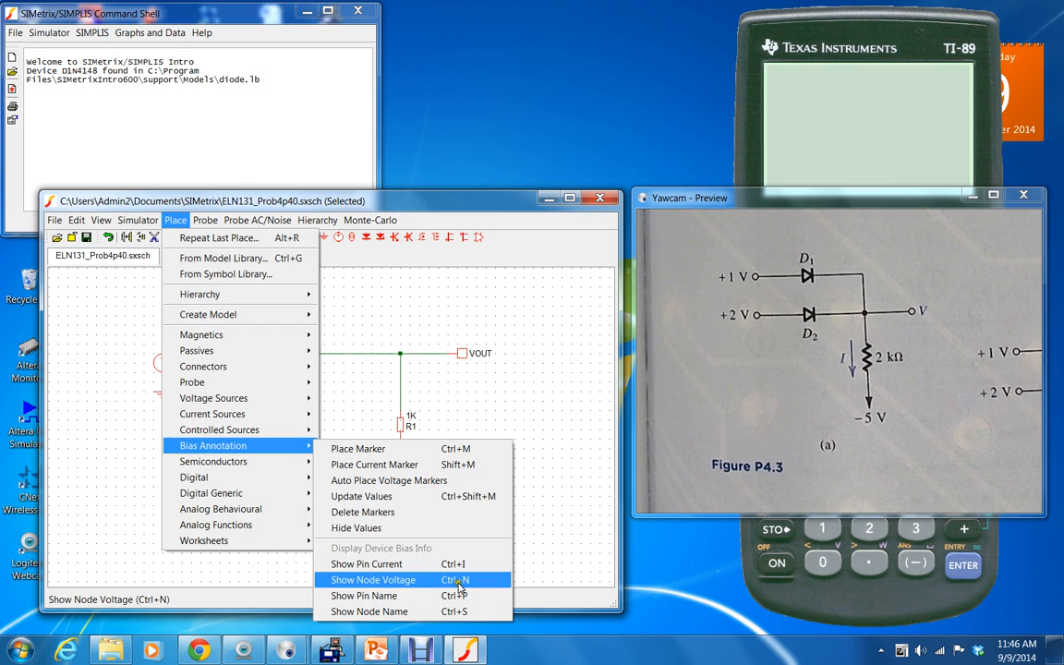
click(372, 580)
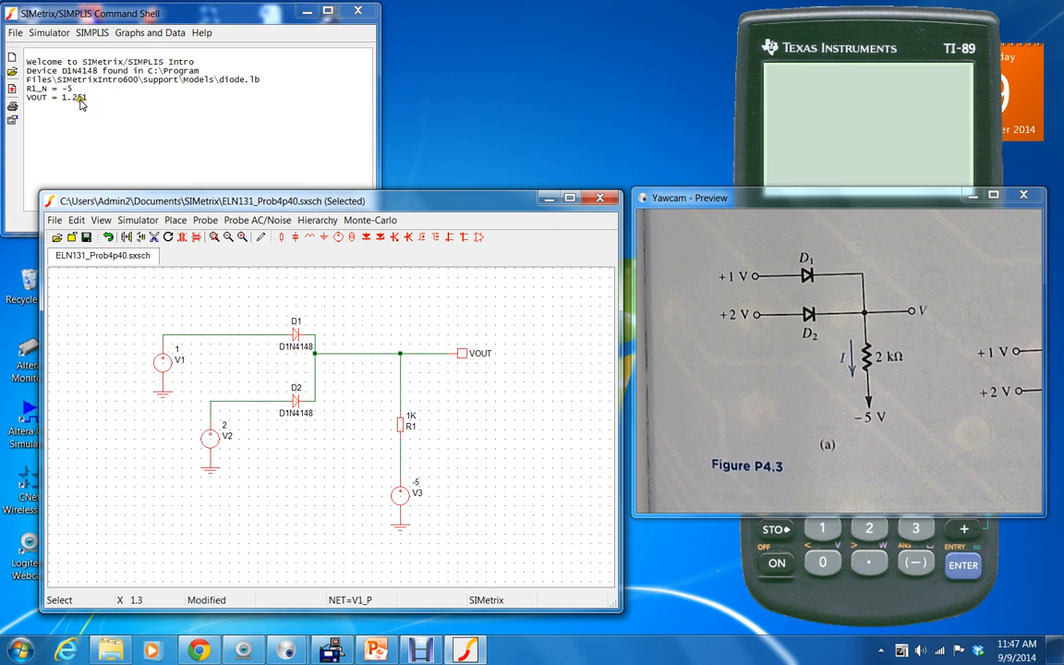
mouse_move(400, 375)
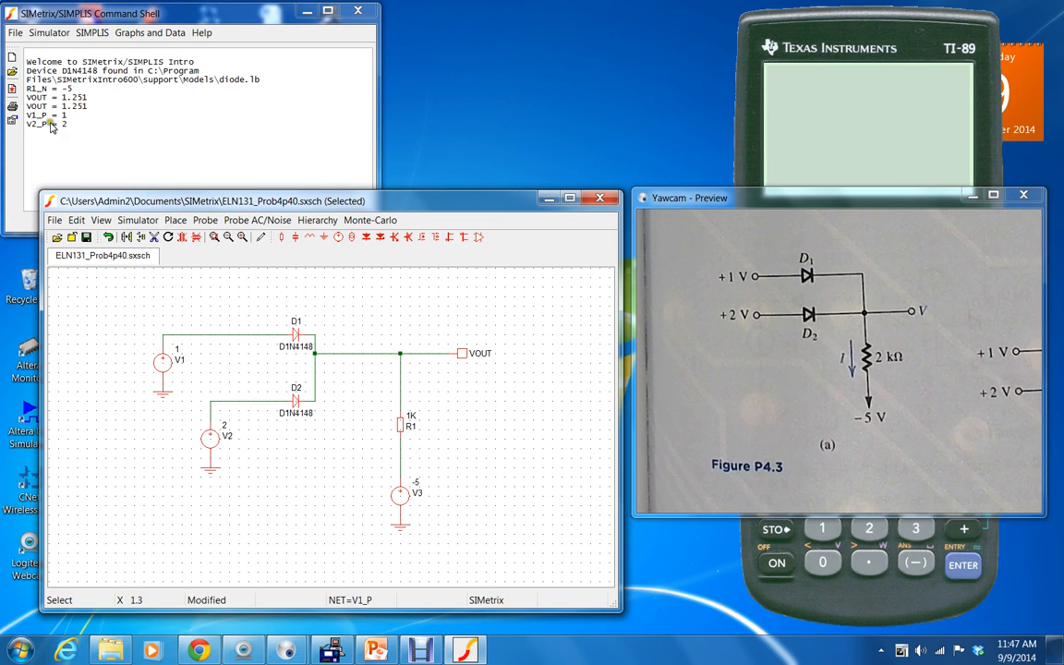
mouse_move(403, 455)
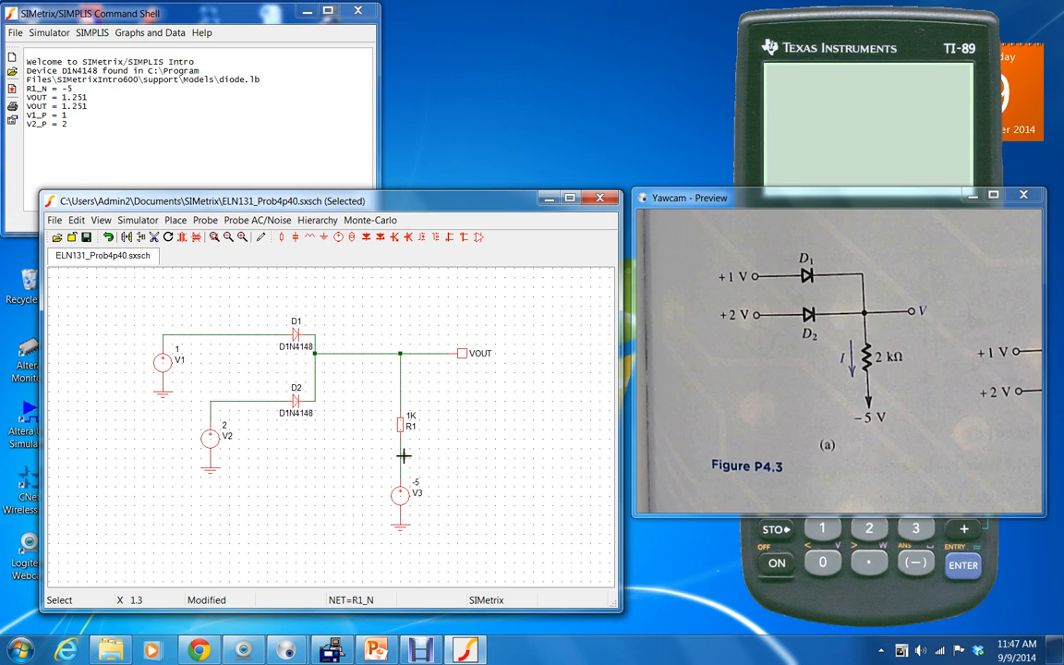